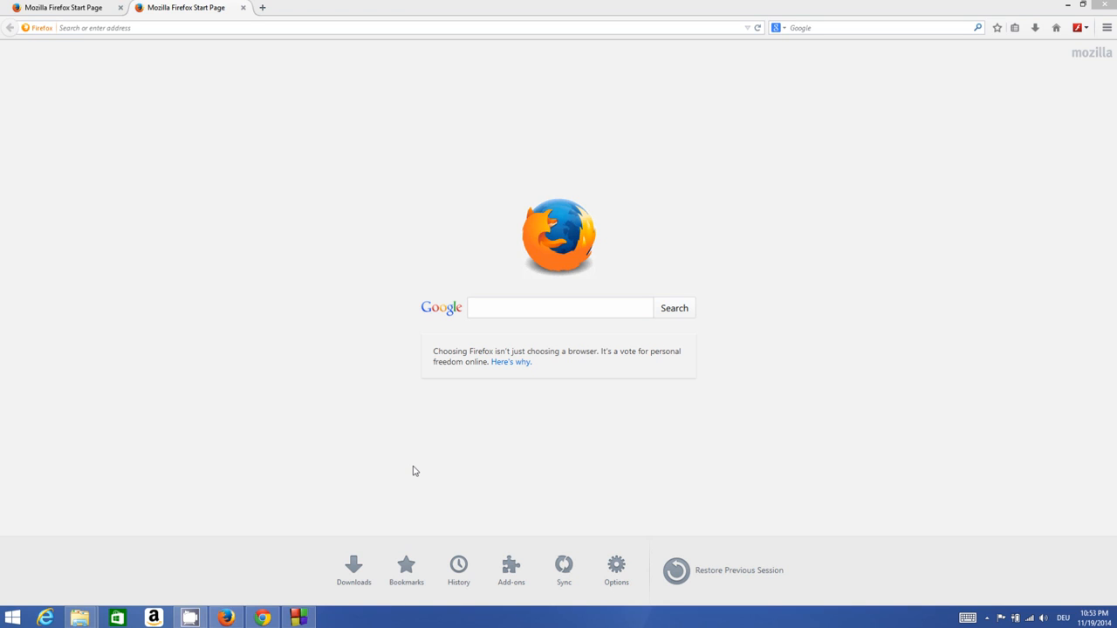
mouse_move(366, 499)
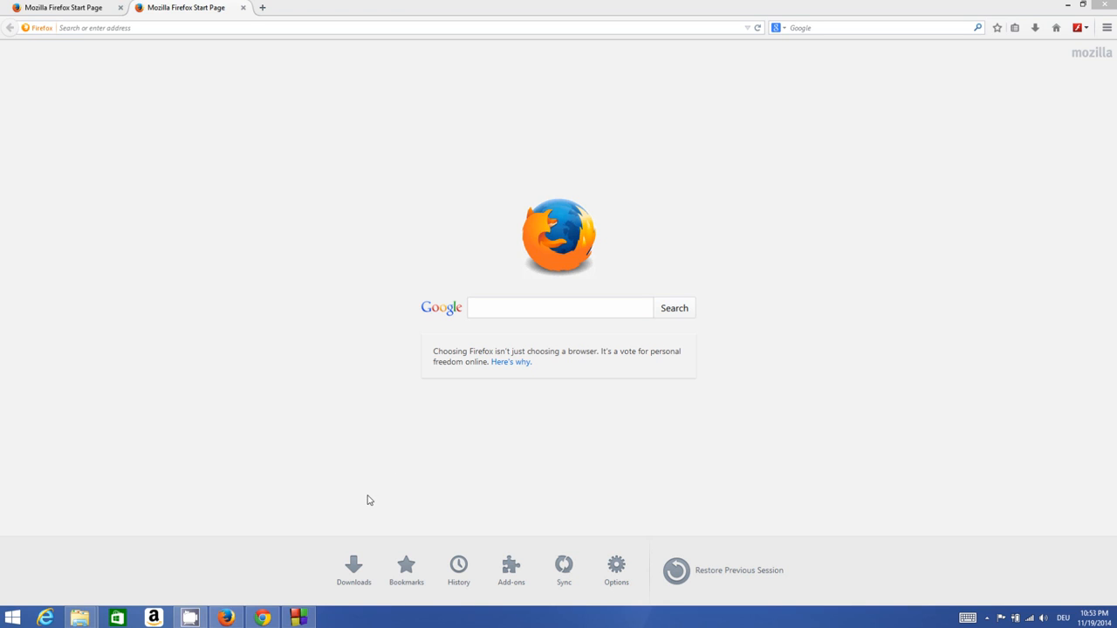
mouse_move(363, 482)
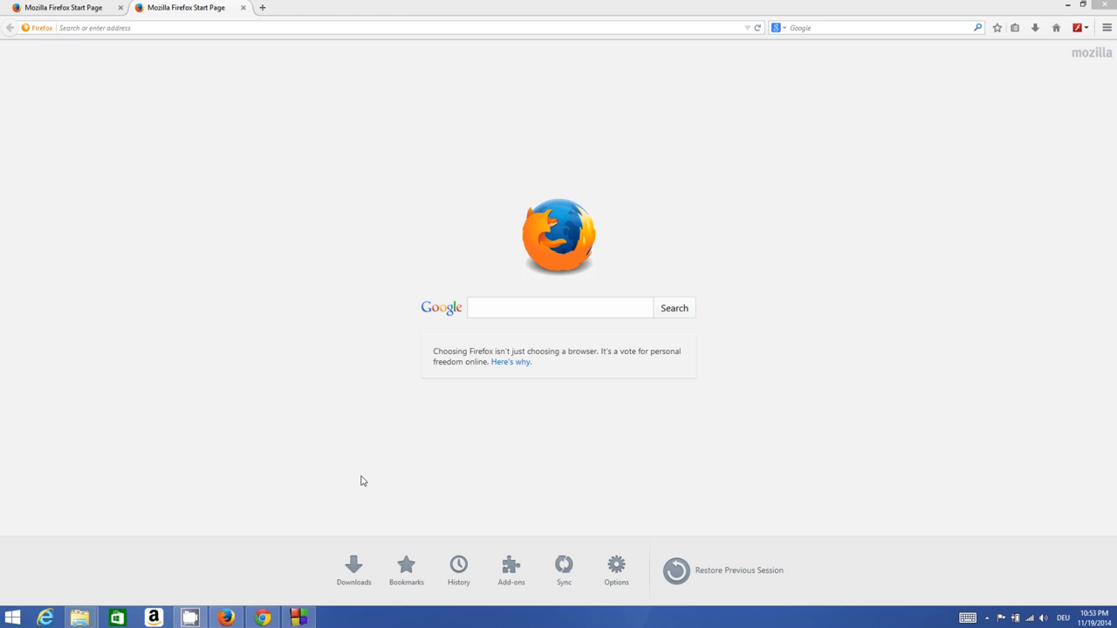
mouse_move(384, 477)
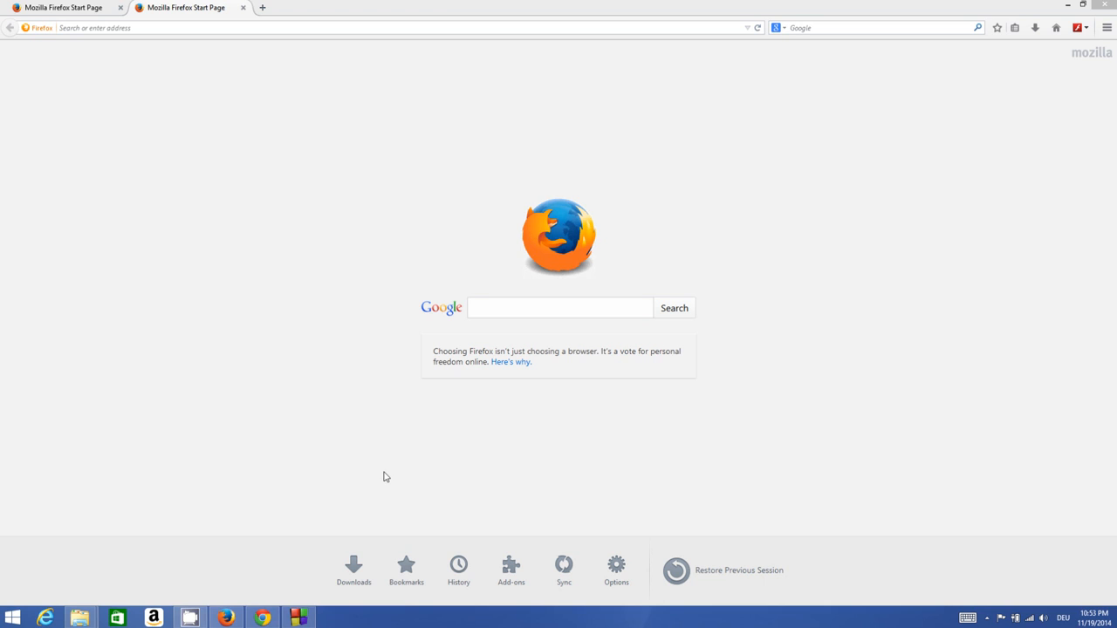
Enter 'win-rar.com' into the Google search box on the Firefox start page.
click(559, 308)
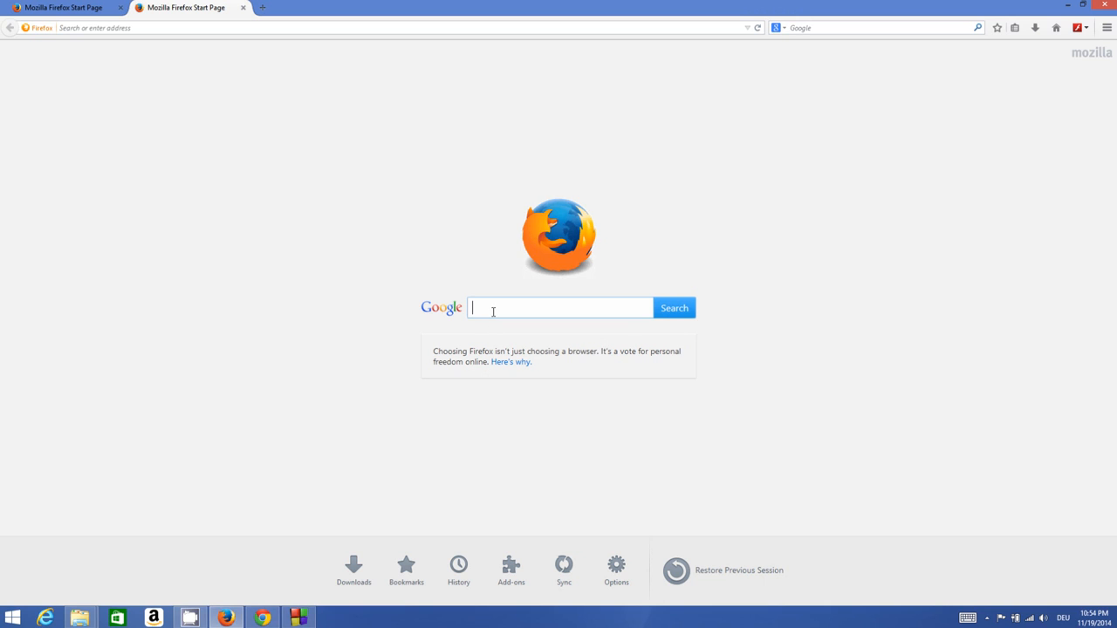
mouse_move(454, 373)
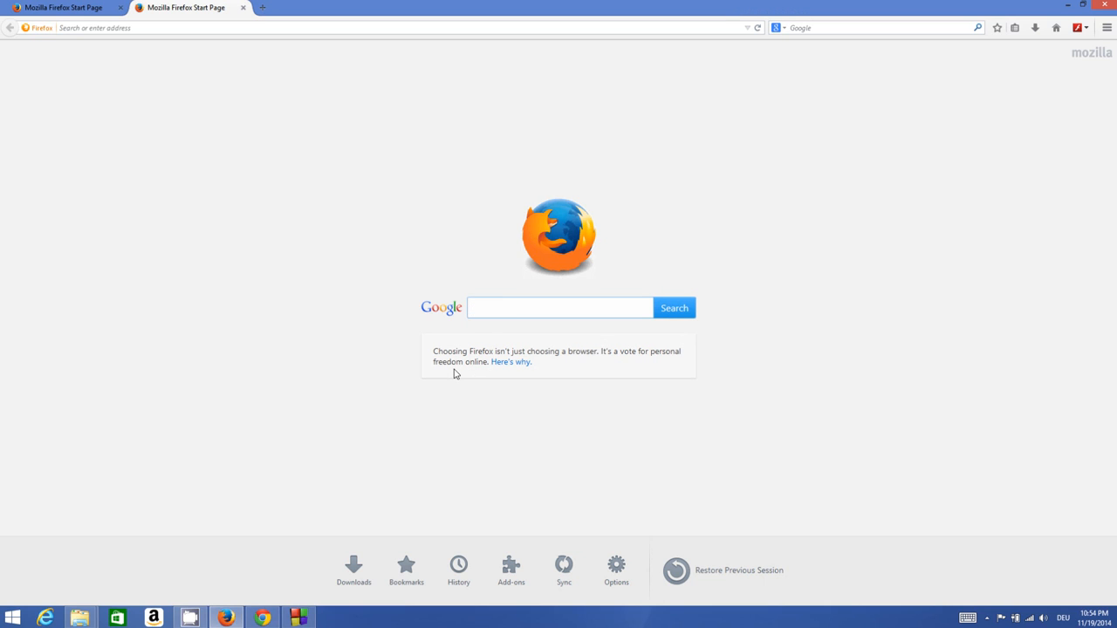
text(win-r)
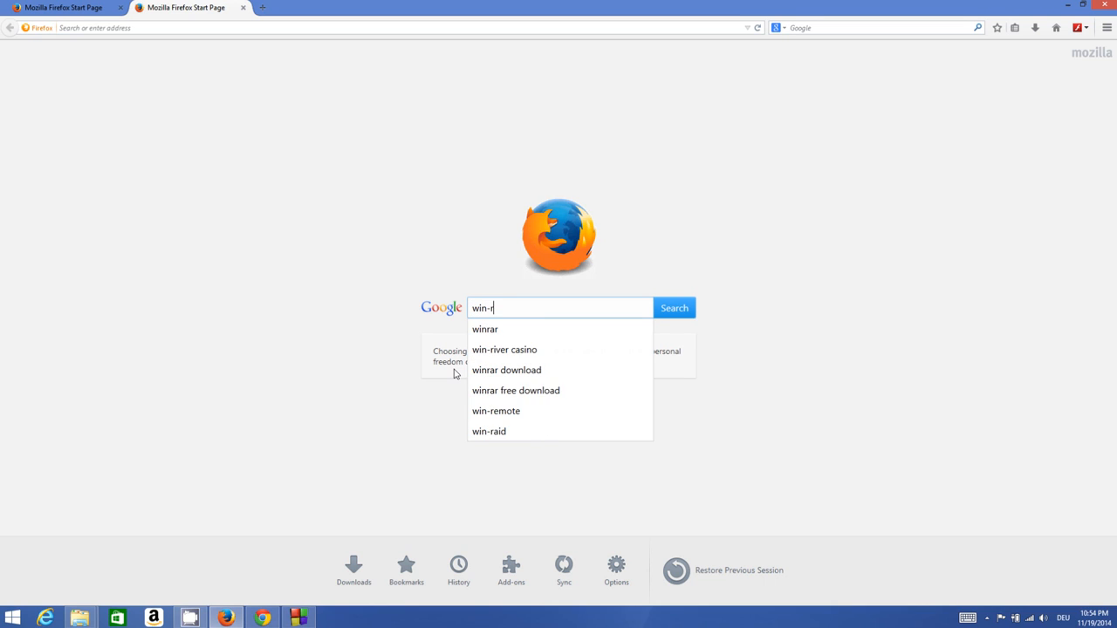
text(ar)
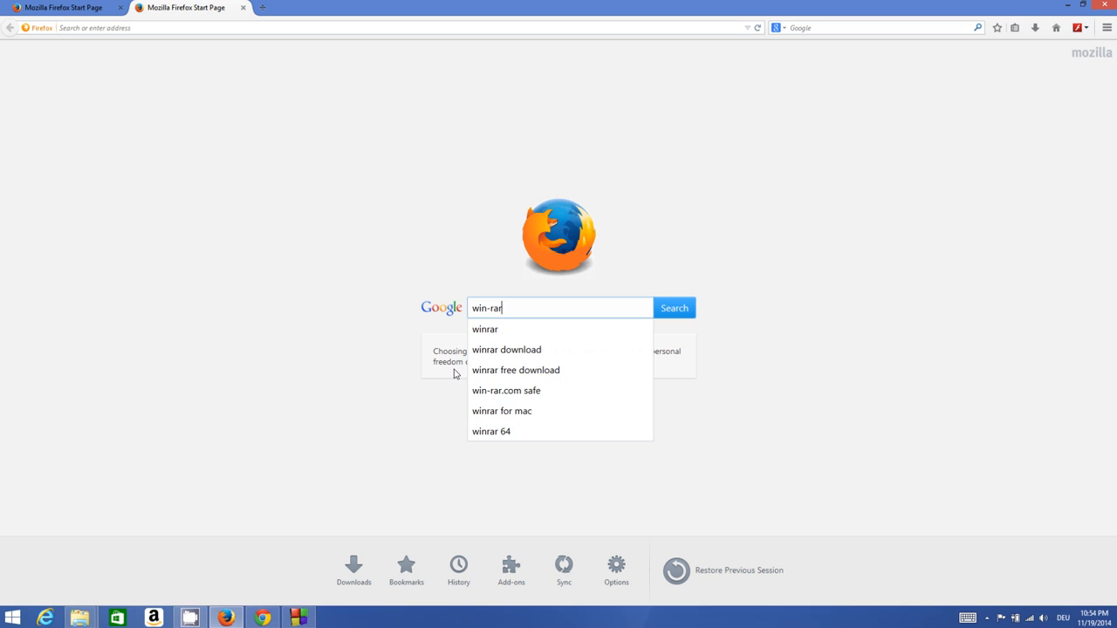
text(.com)
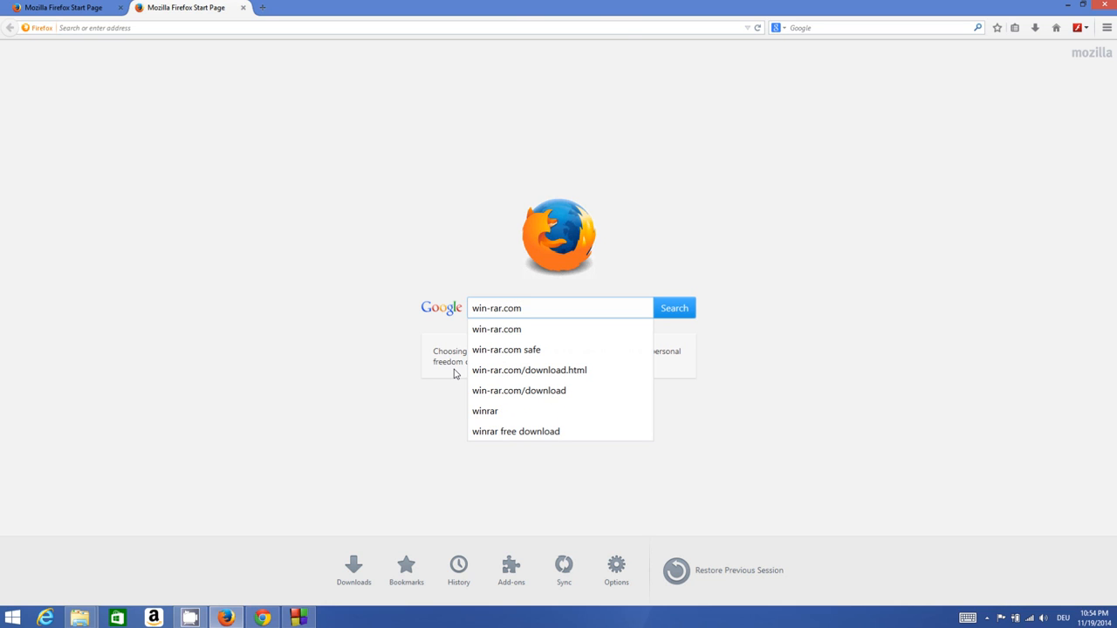
click(674, 307)
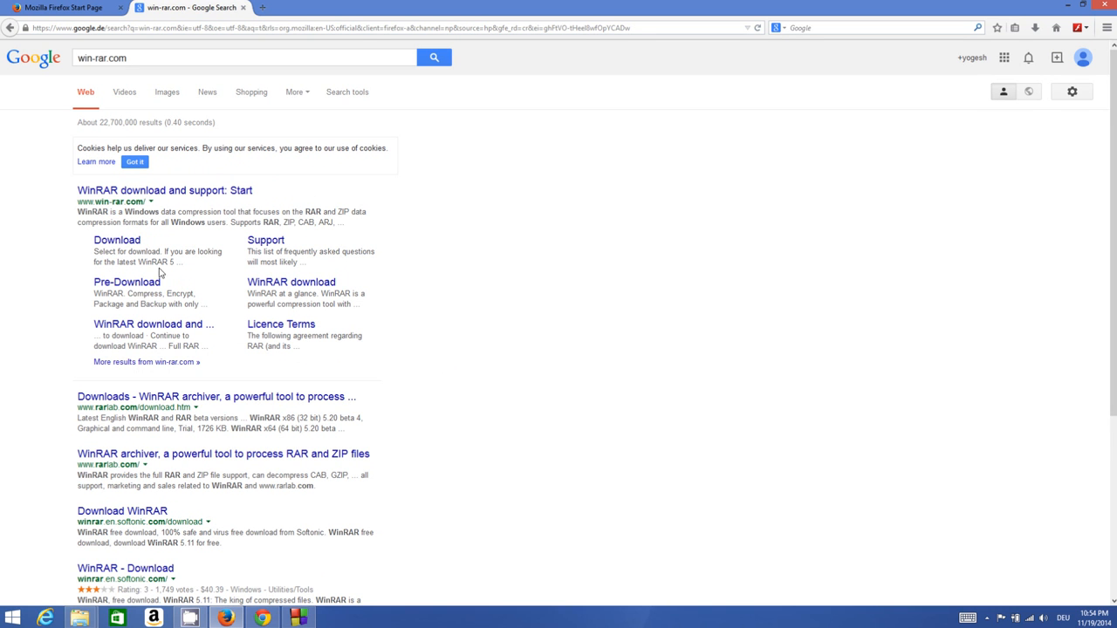
mouse_move(78, 201)
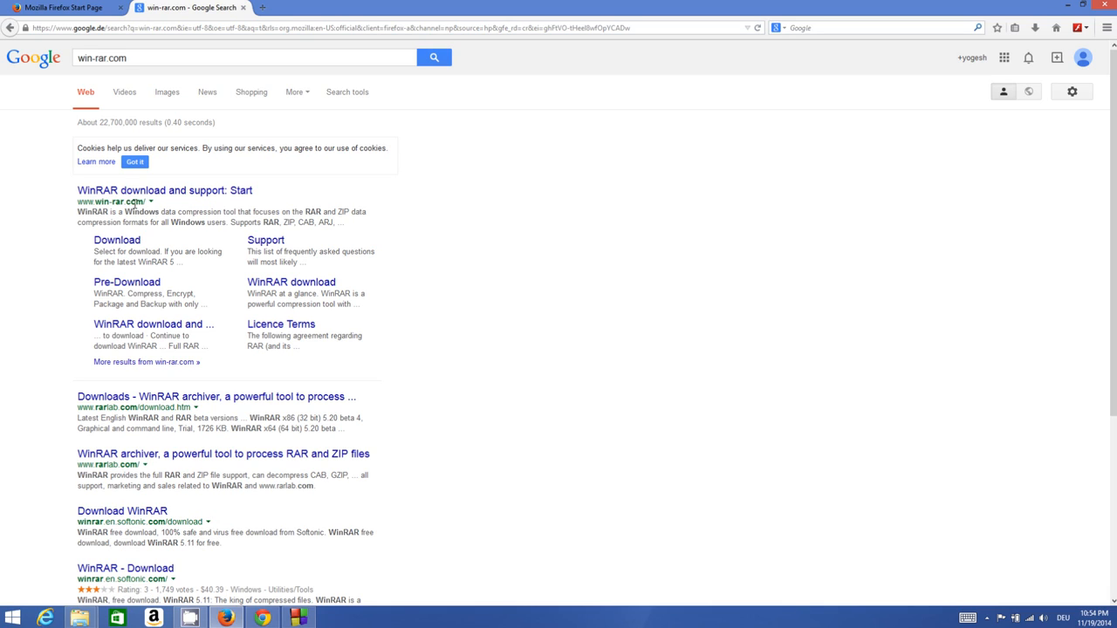
click(164, 190)
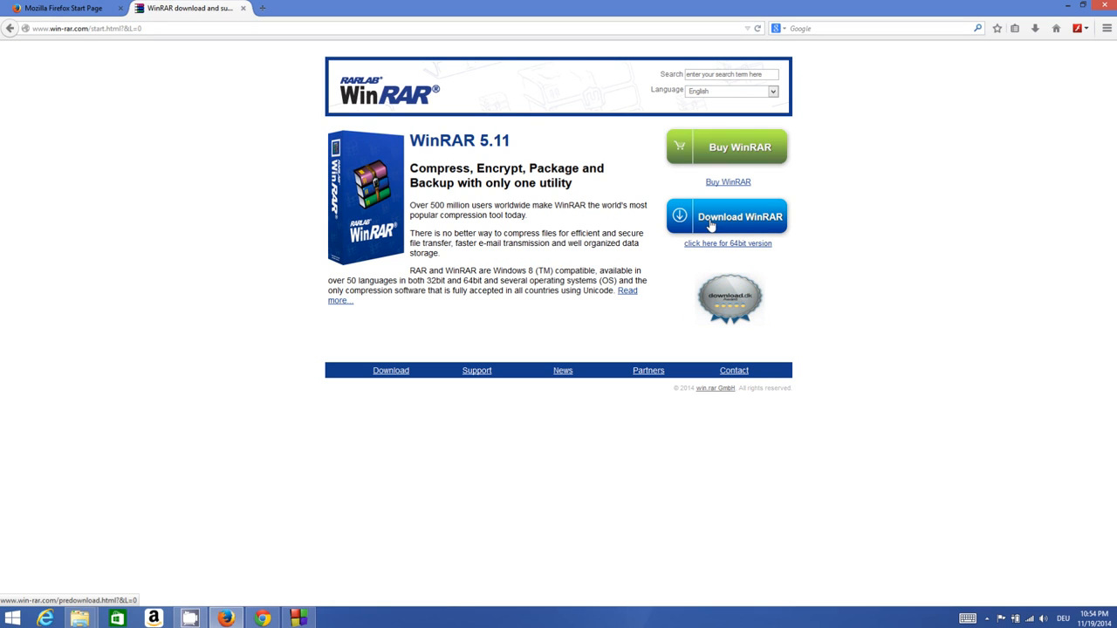
mouse_move(740, 149)
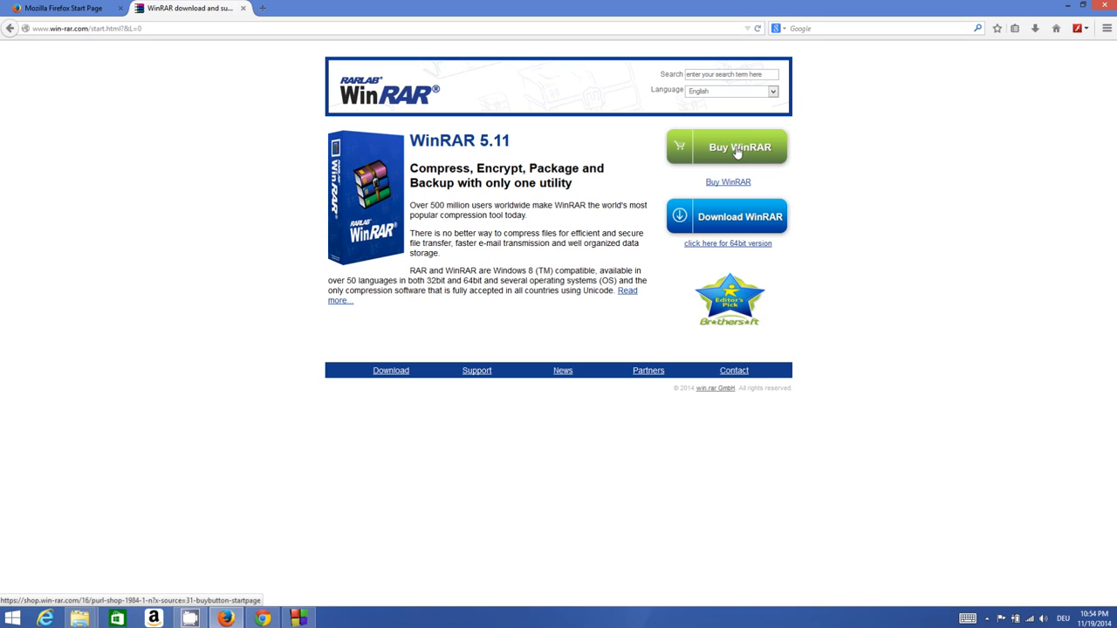
mouse_move(716, 227)
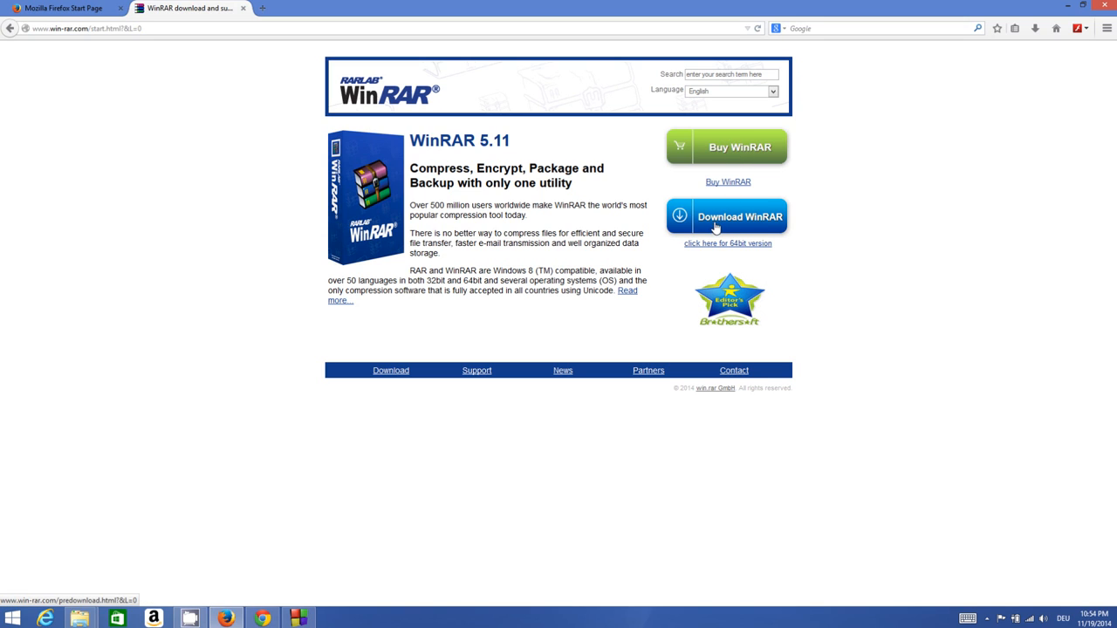
Download the WinRAR installer wrar511.exe and choose Save File.
click(726, 216)
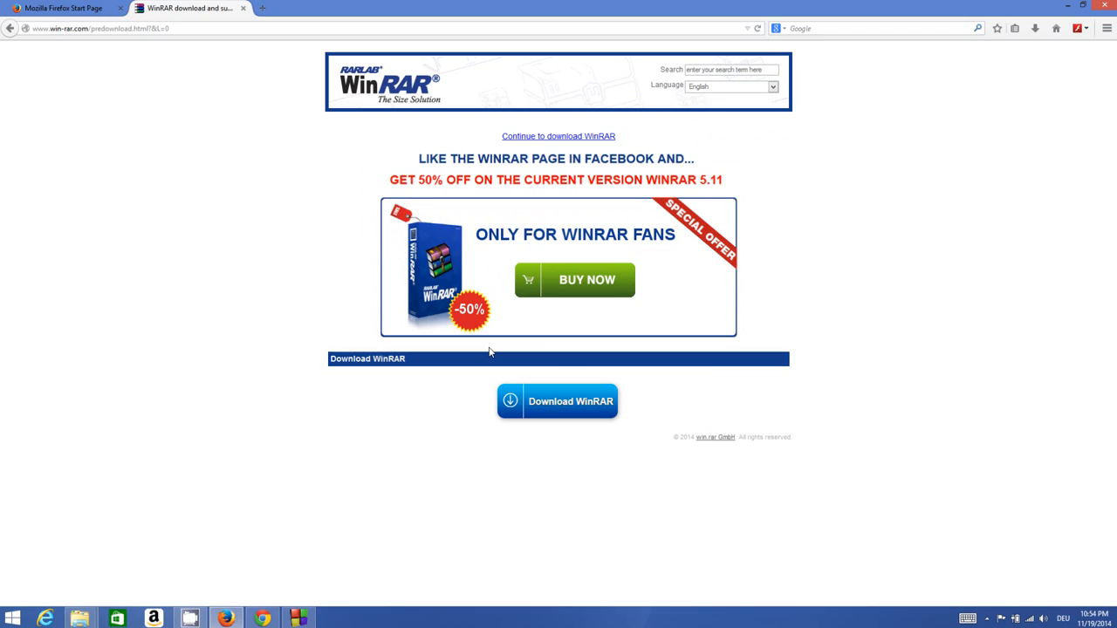
mouse_move(559, 402)
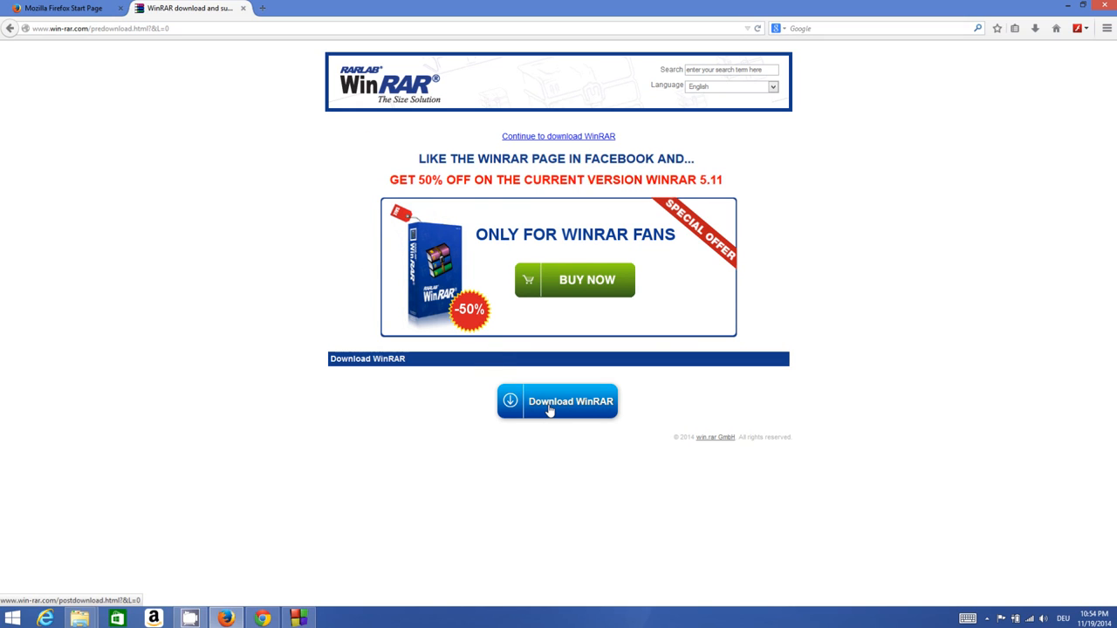
click(559, 402)
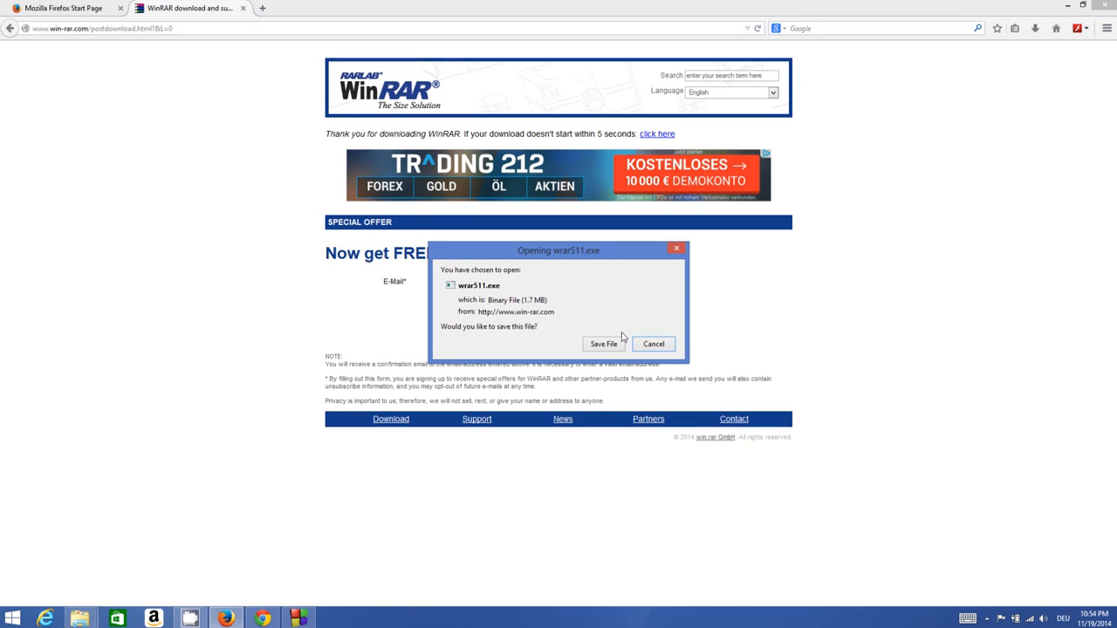
mouse_move(482, 304)
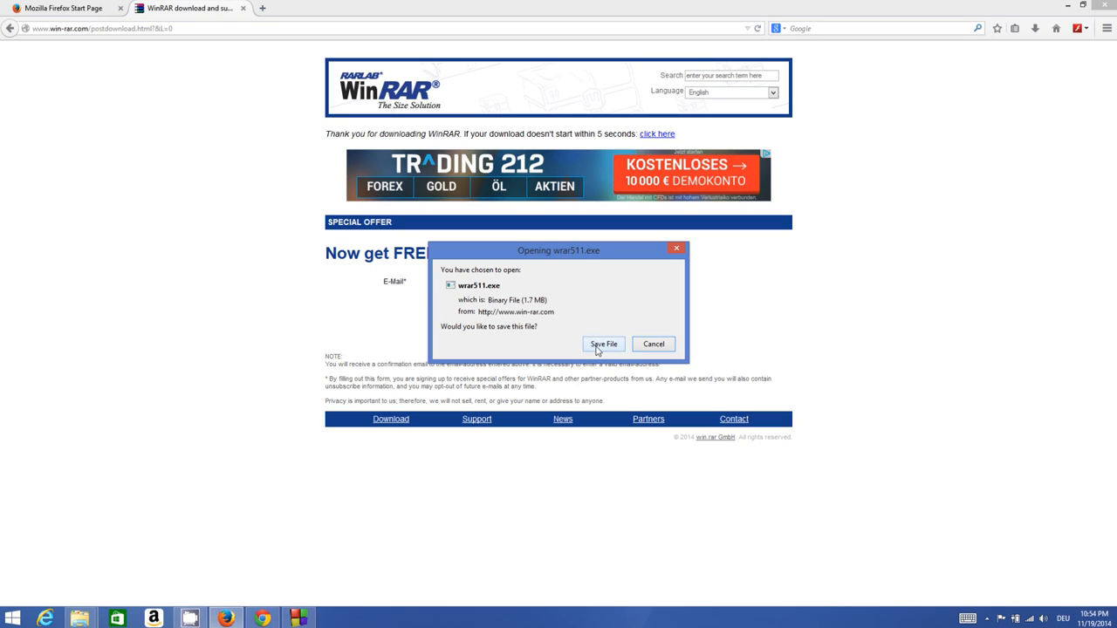
click(604, 342)
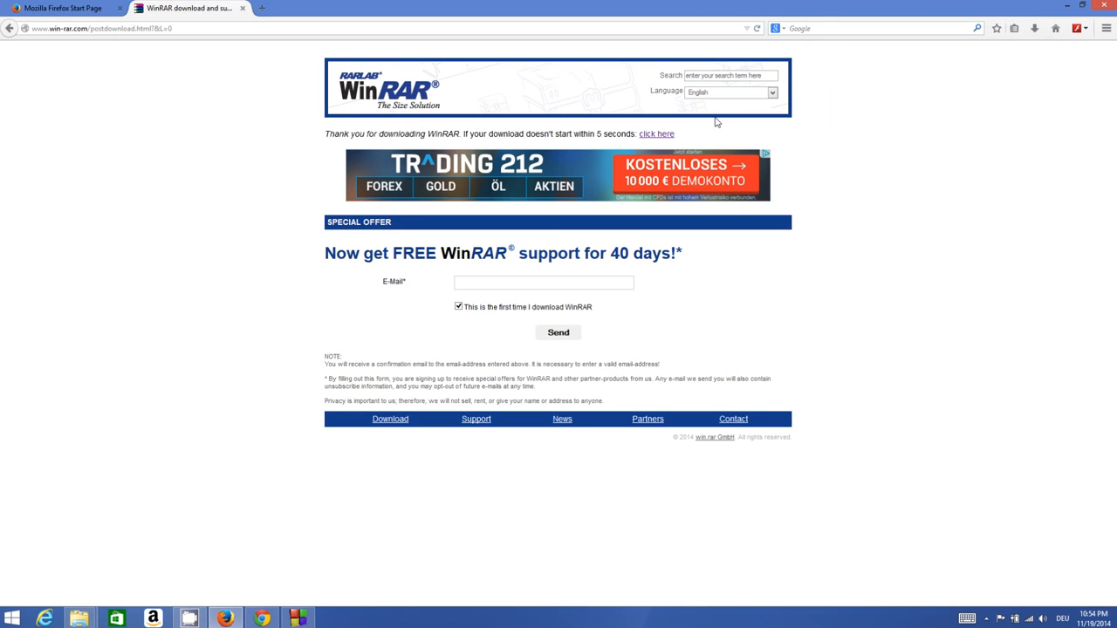
mouse_move(594, 323)
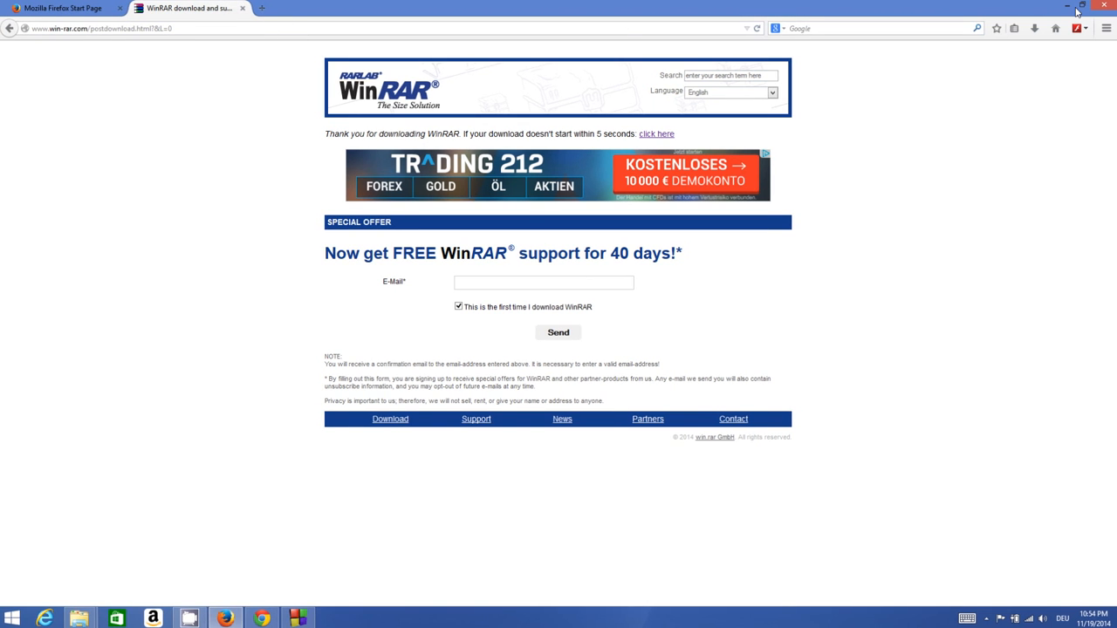
Run the downloaded installer and accept the licence to install WinRAR.
click(1082, 7)
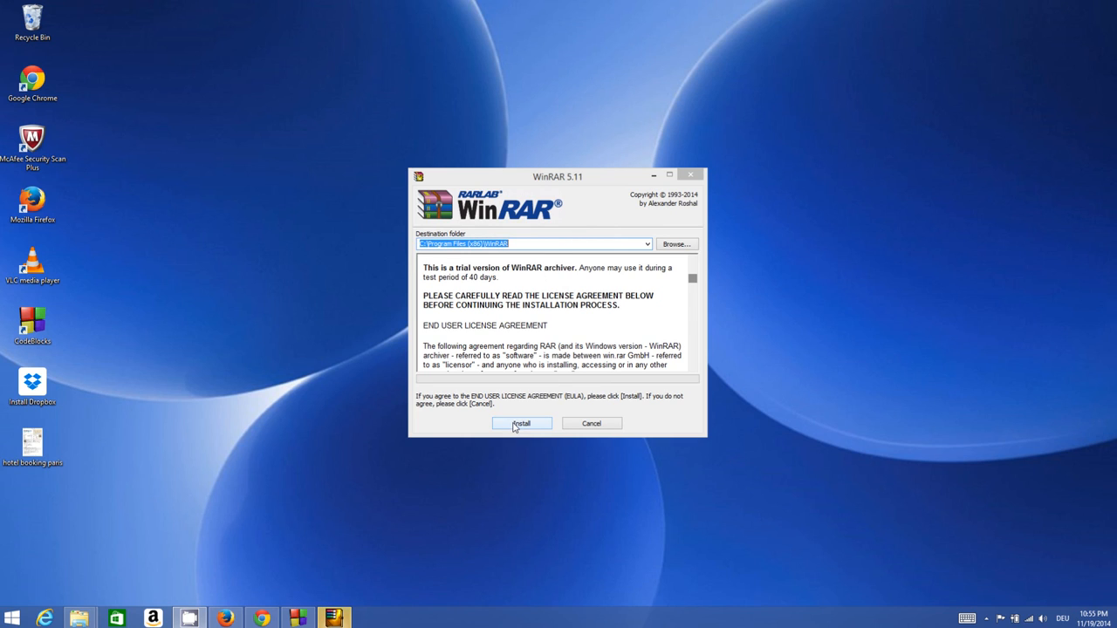
click(520, 424)
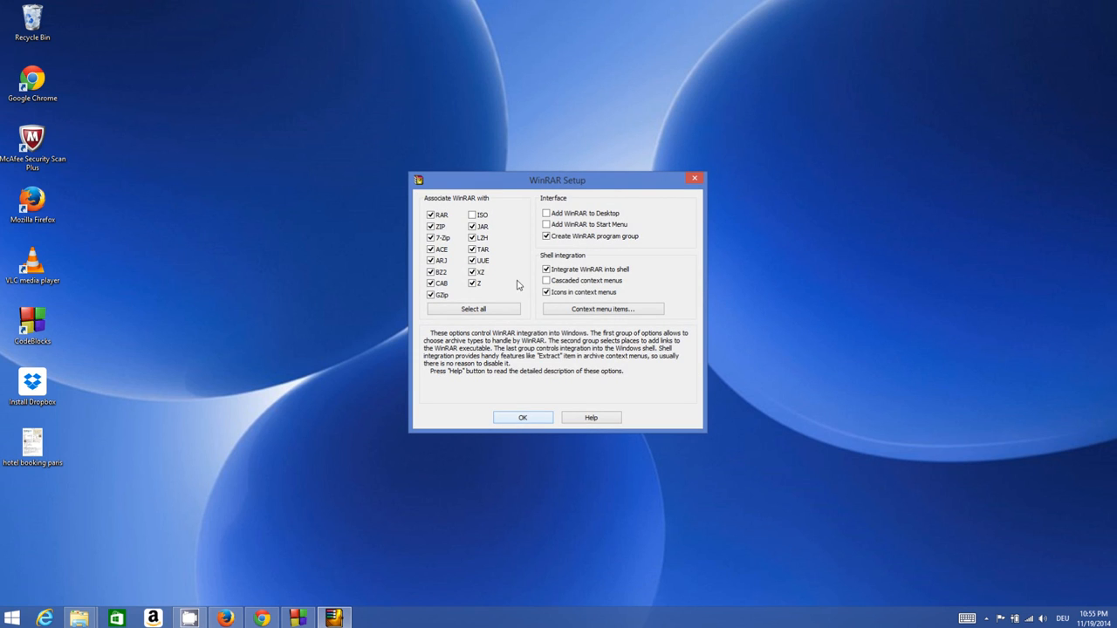
click(471, 215)
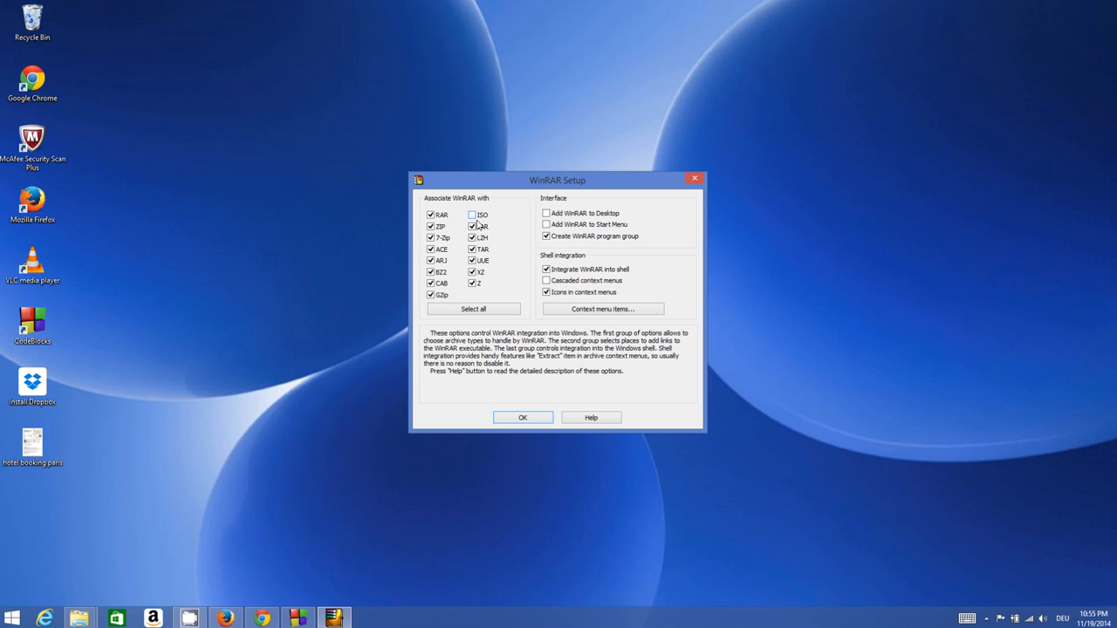
Associate ISO files with WinRAR and confirm the integration settings to finish setup.
click(471, 214)
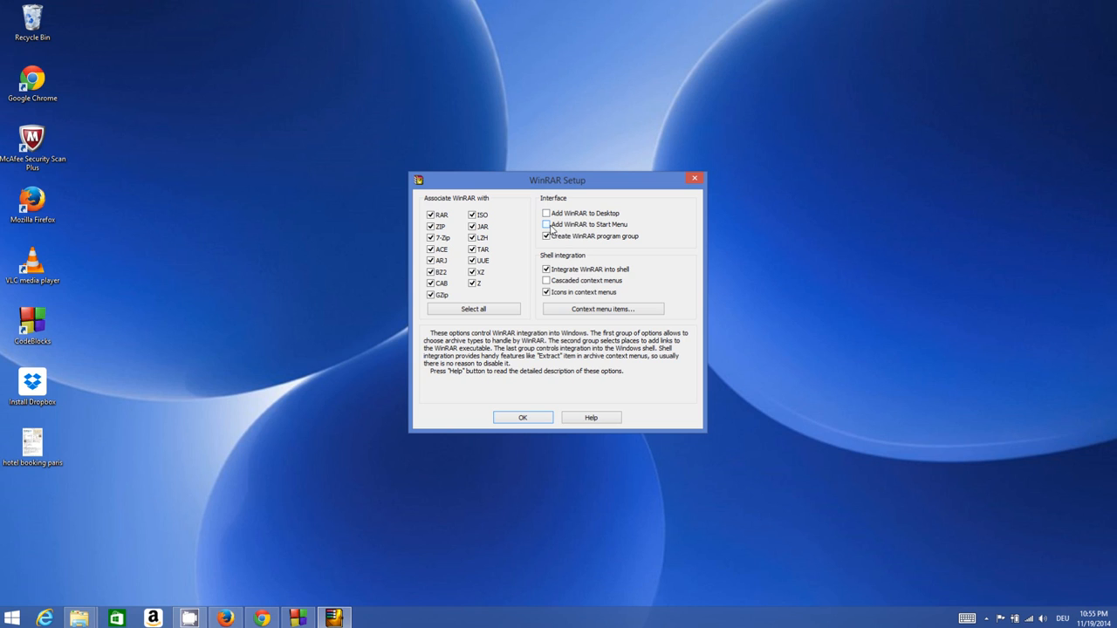
click(547, 224)
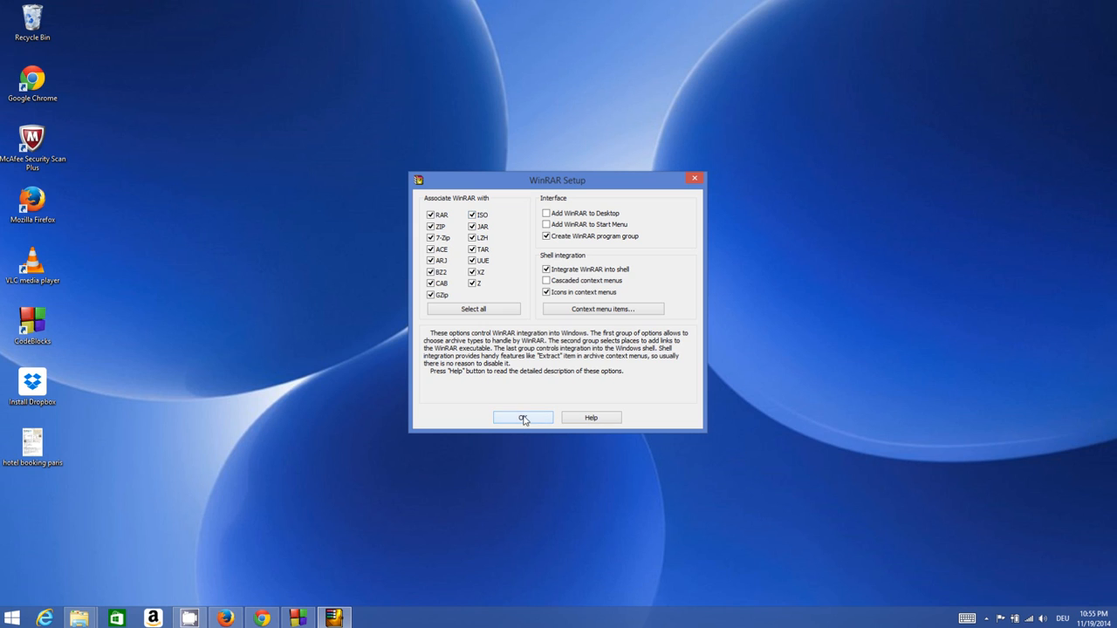
click(524, 417)
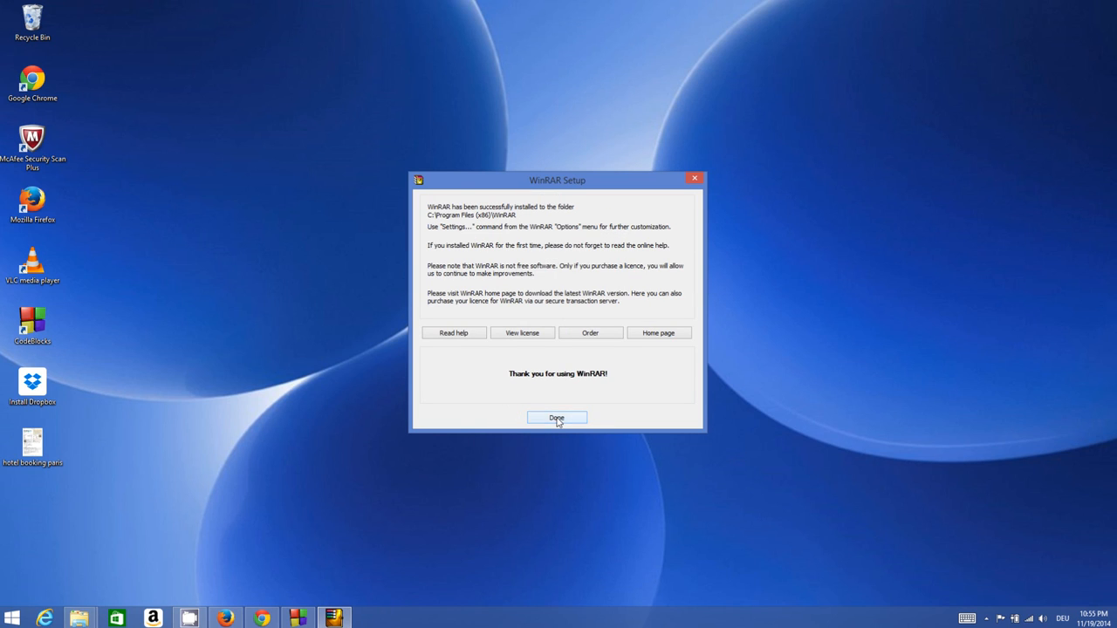
Dismiss the success message and 32-bit notice, then show the open Explorer windows from the taskbar.
click(557, 418)
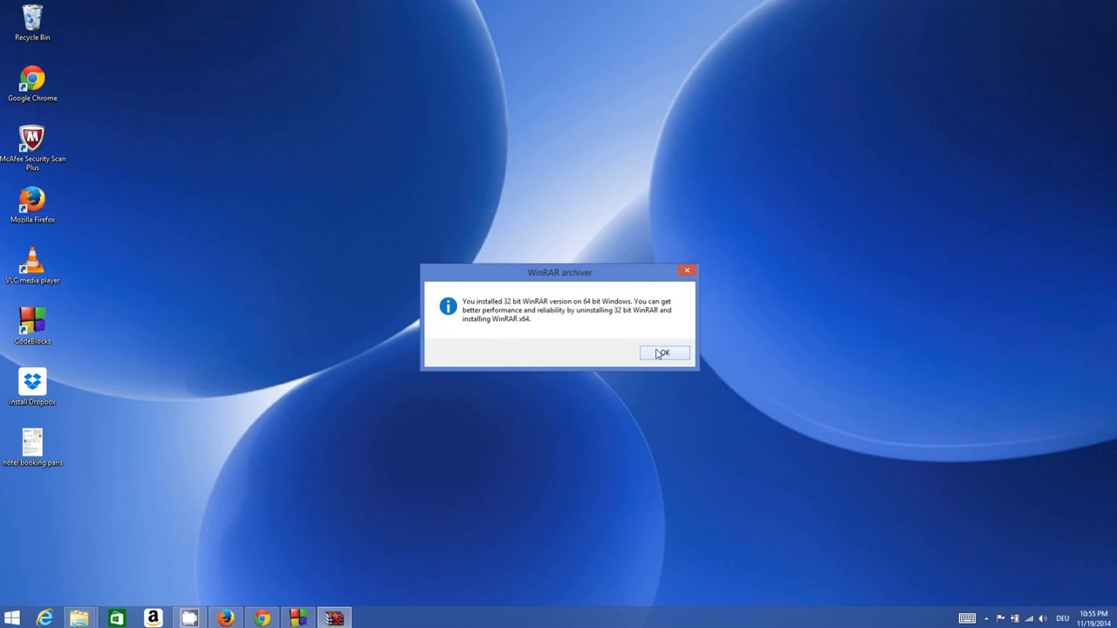
click(663, 353)
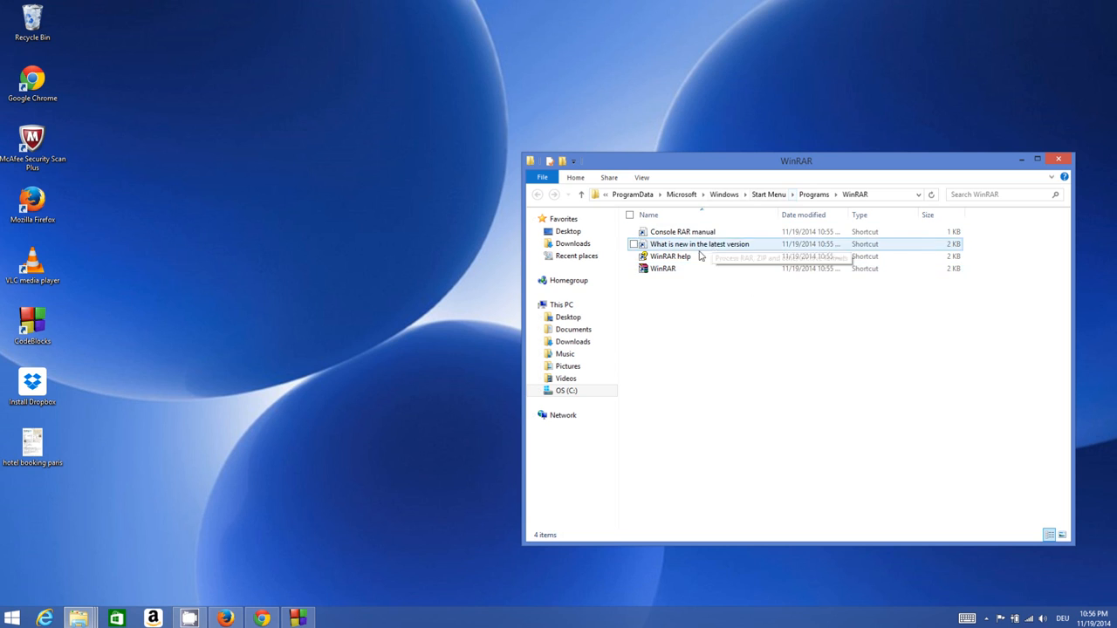
mouse_move(679, 297)
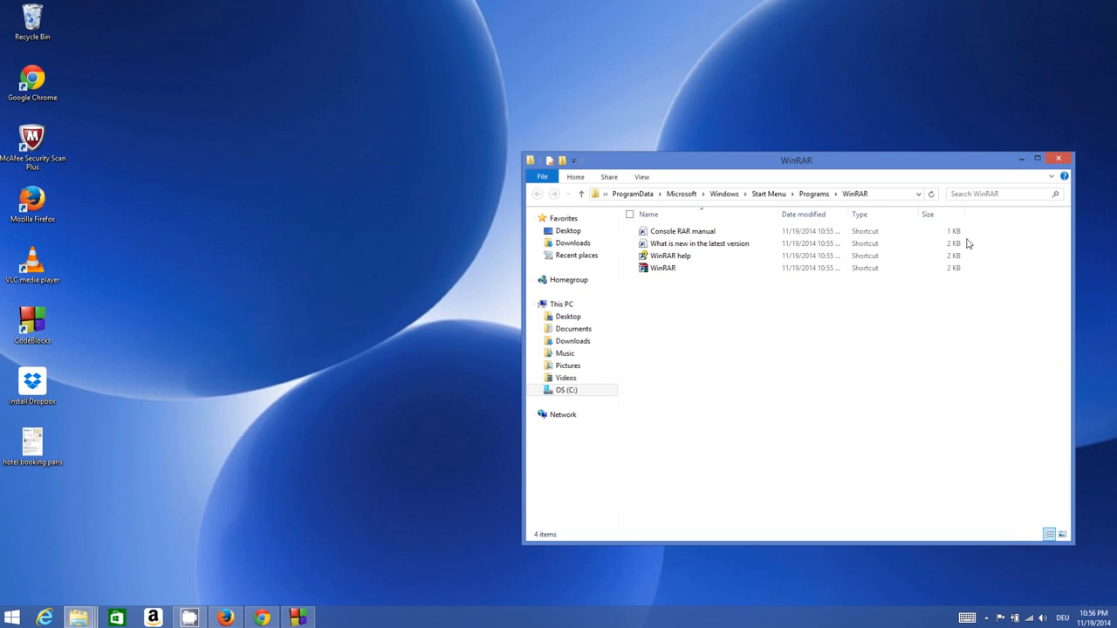
click(1058, 157)
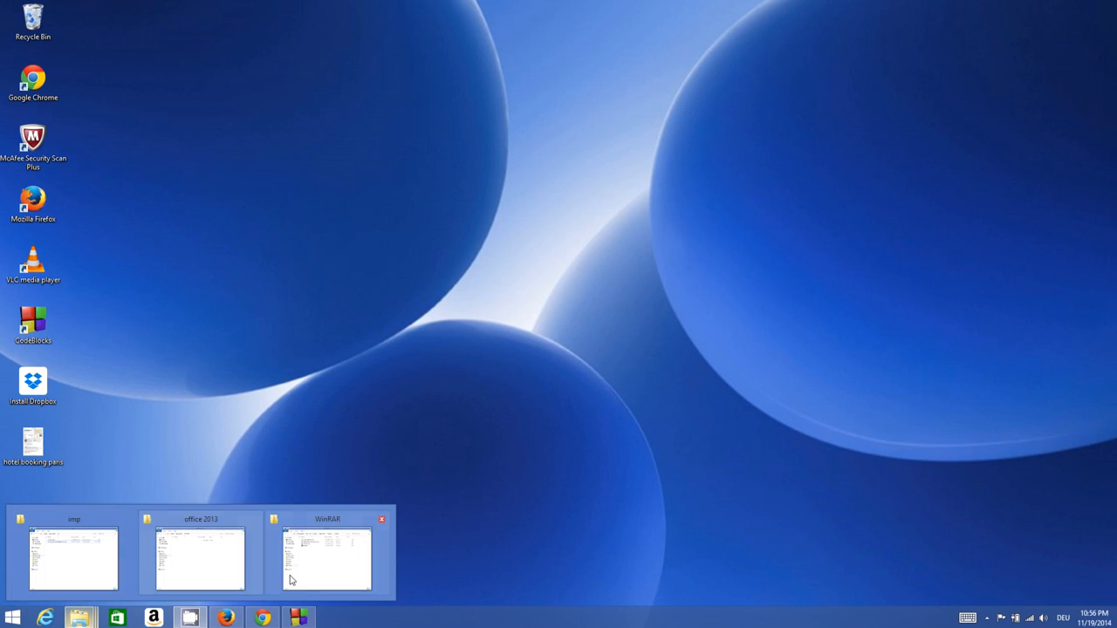
Switch to the imp folder and bring up the file actions for the Office disc image.
click(73, 557)
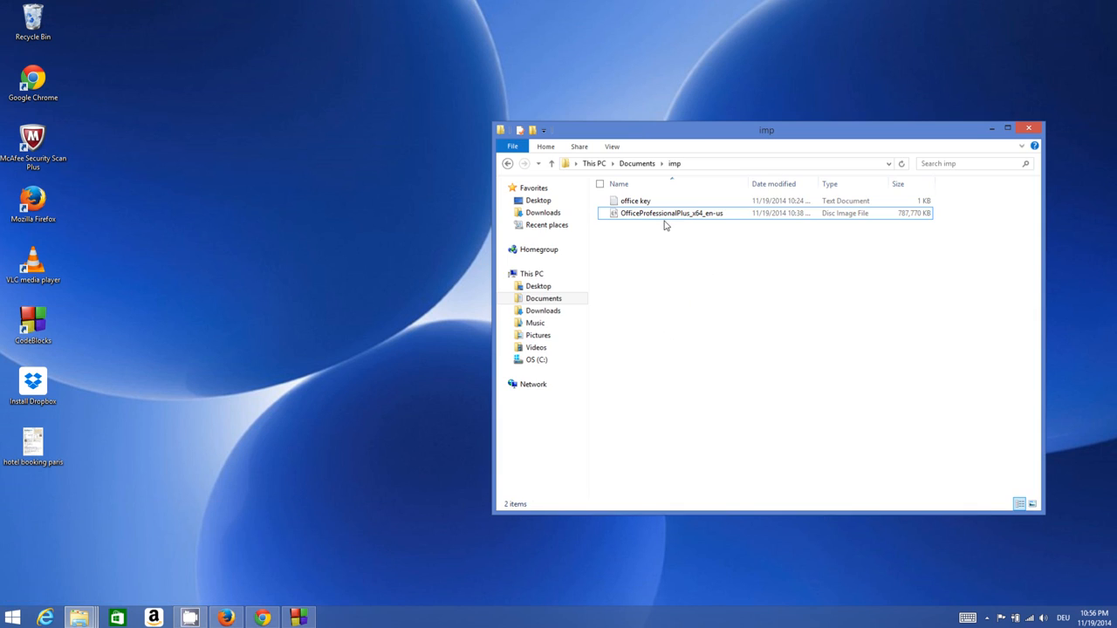
mouse_move(672, 212)
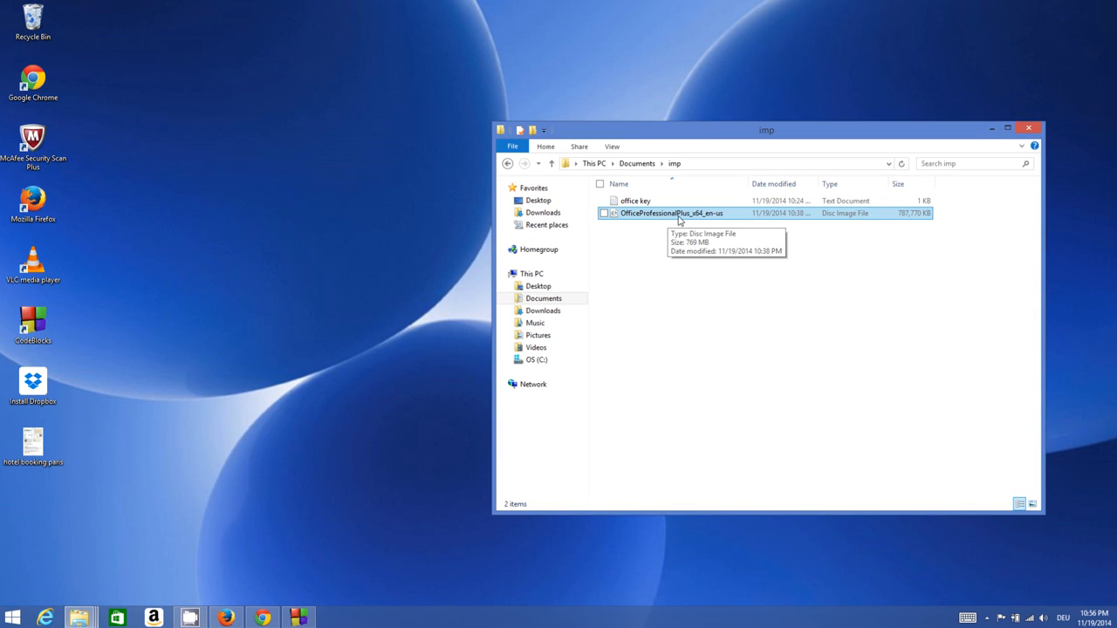
mouse_move(653, 218)
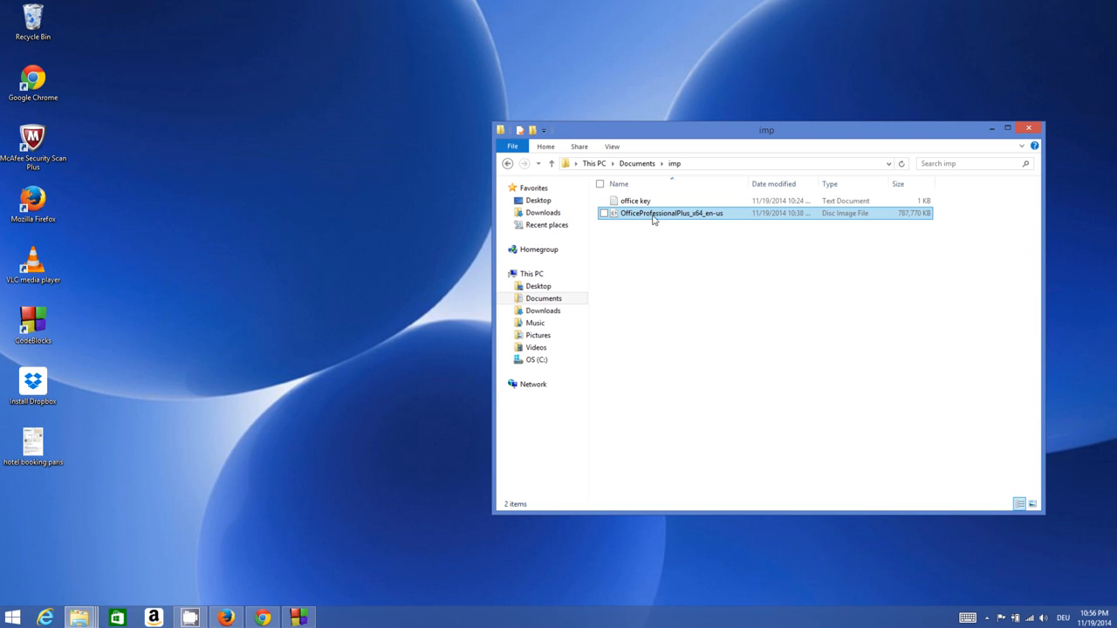
mouse_move(653, 217)
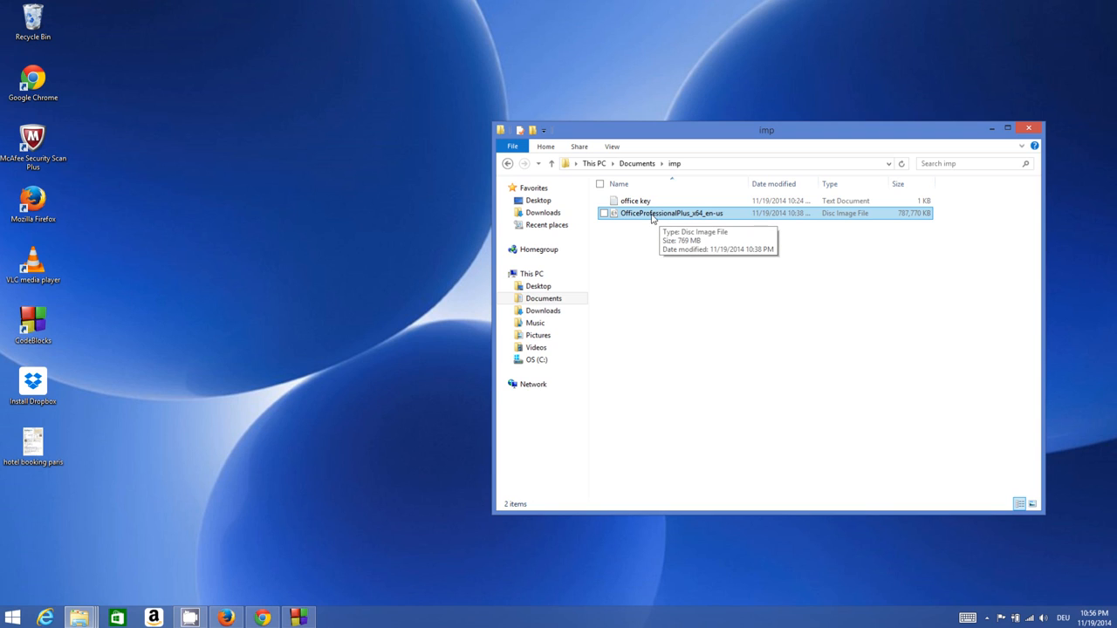
mouse_move(663, 246)
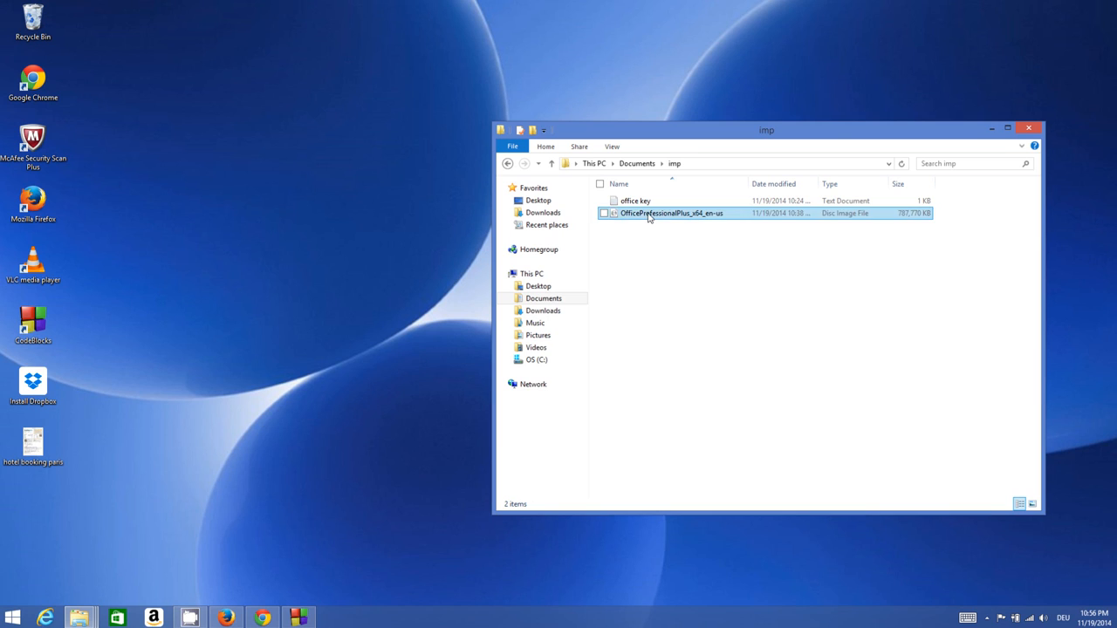
right_click(670, 213)
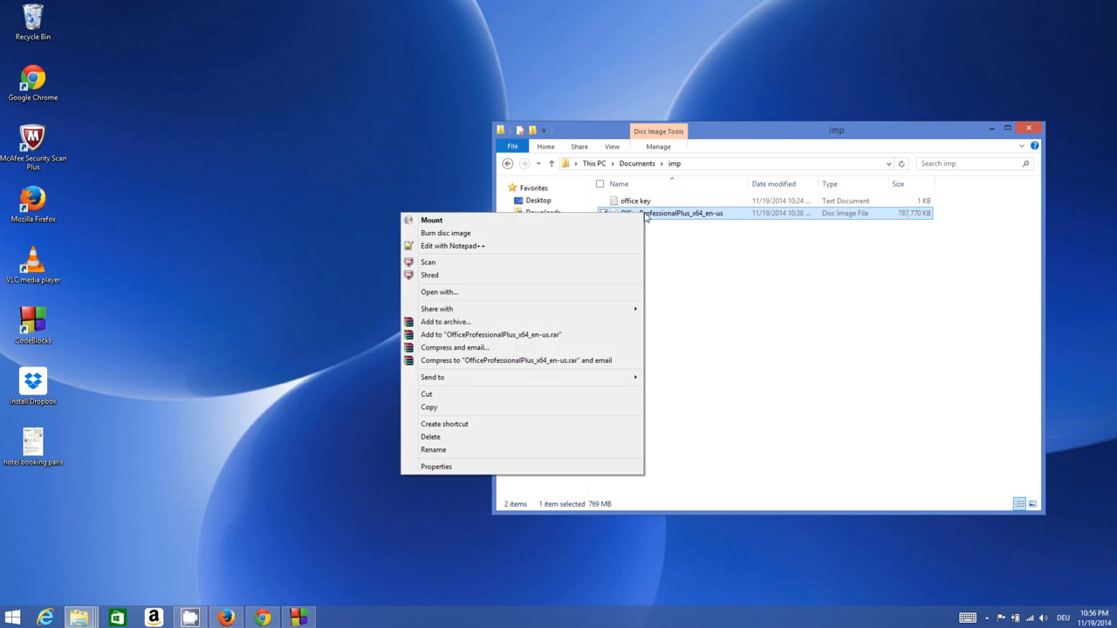
mouse_move(500, 309)
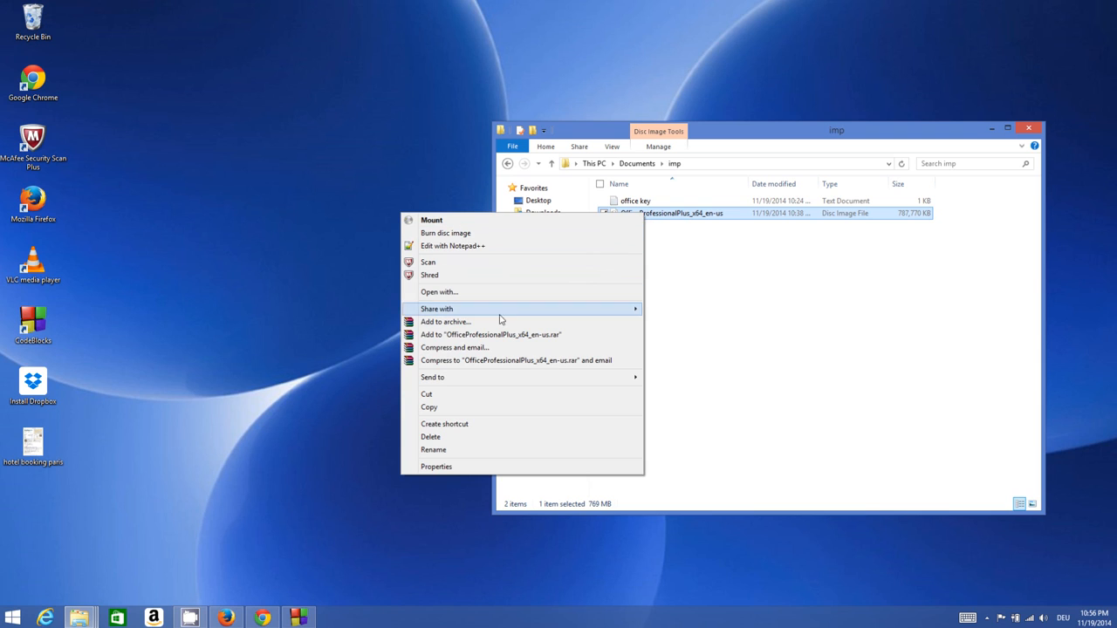
mouse_move(490, 335)
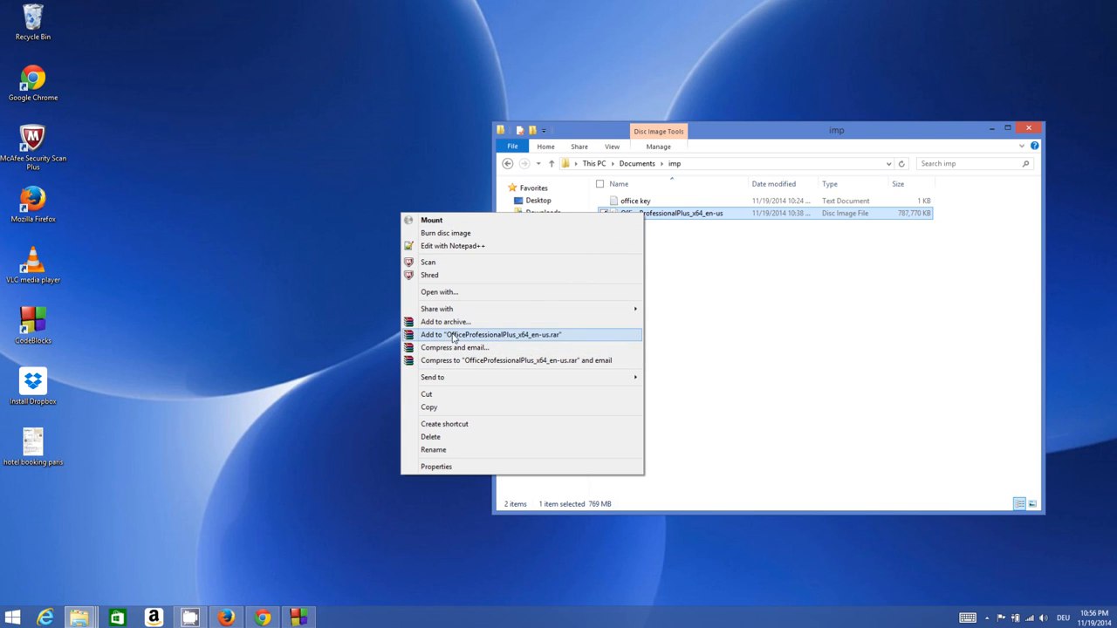
mouse_move(454, 348)
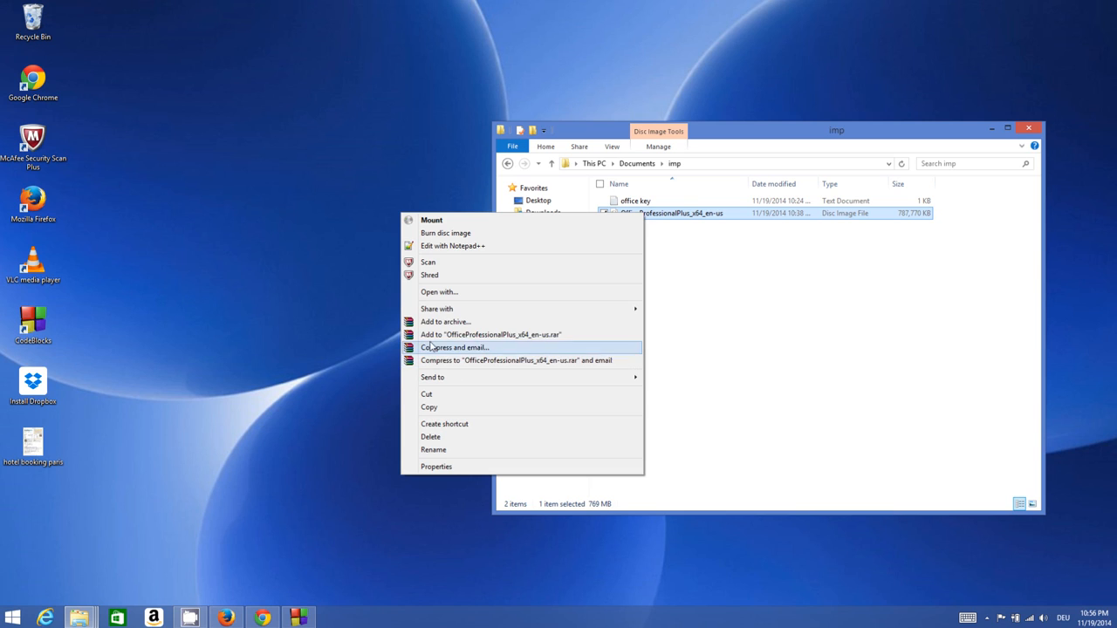
mouse_move(462, 360)
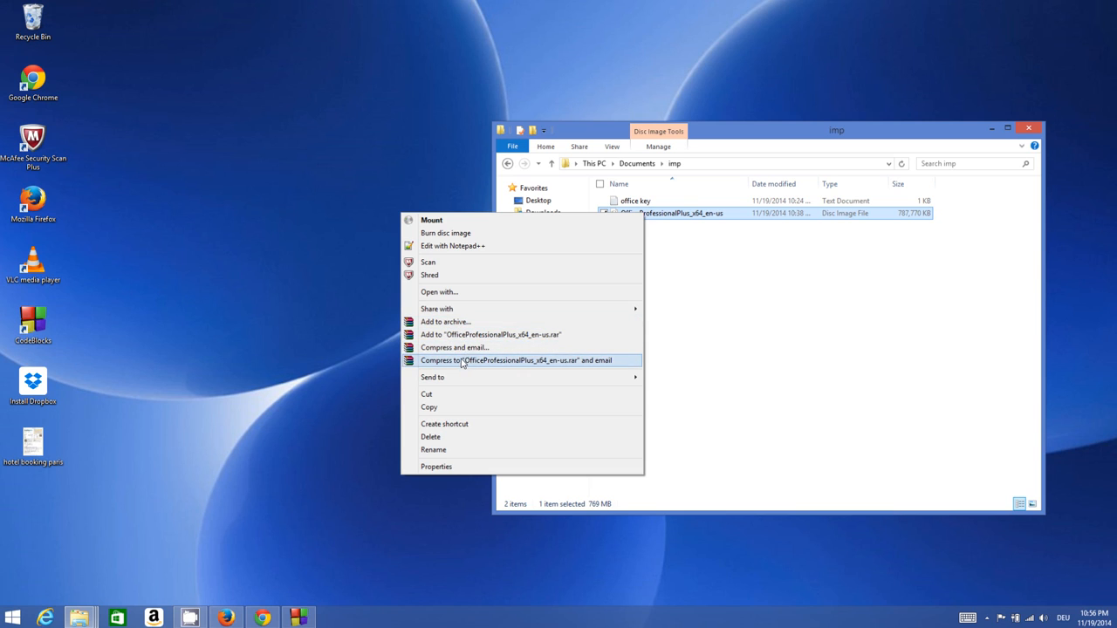
mouse_move(446, 321)
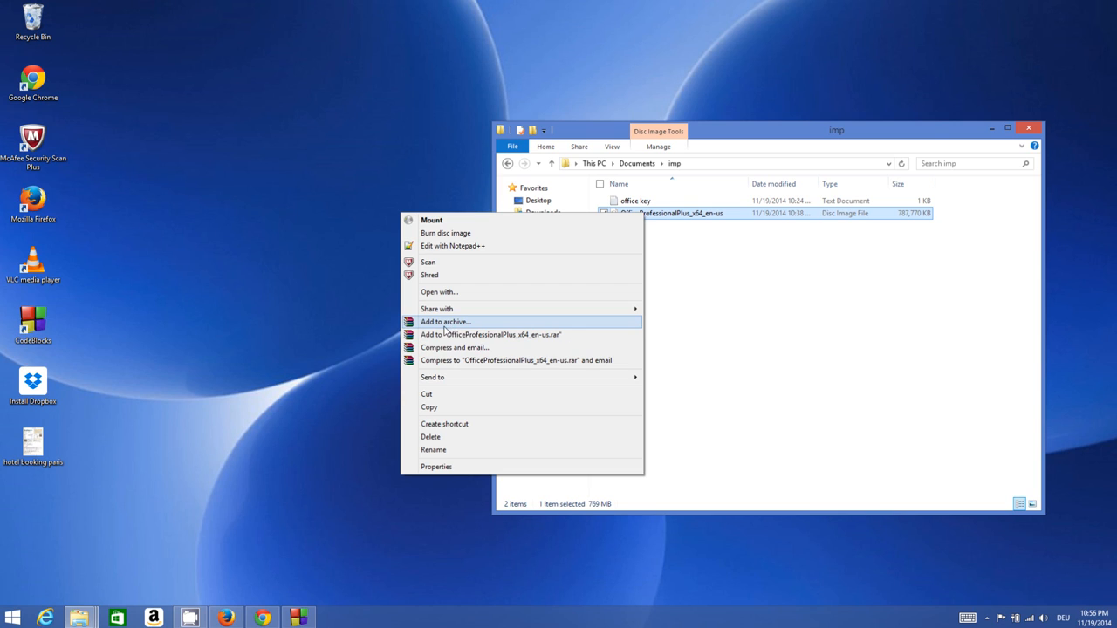
mouse_move(471, 335)
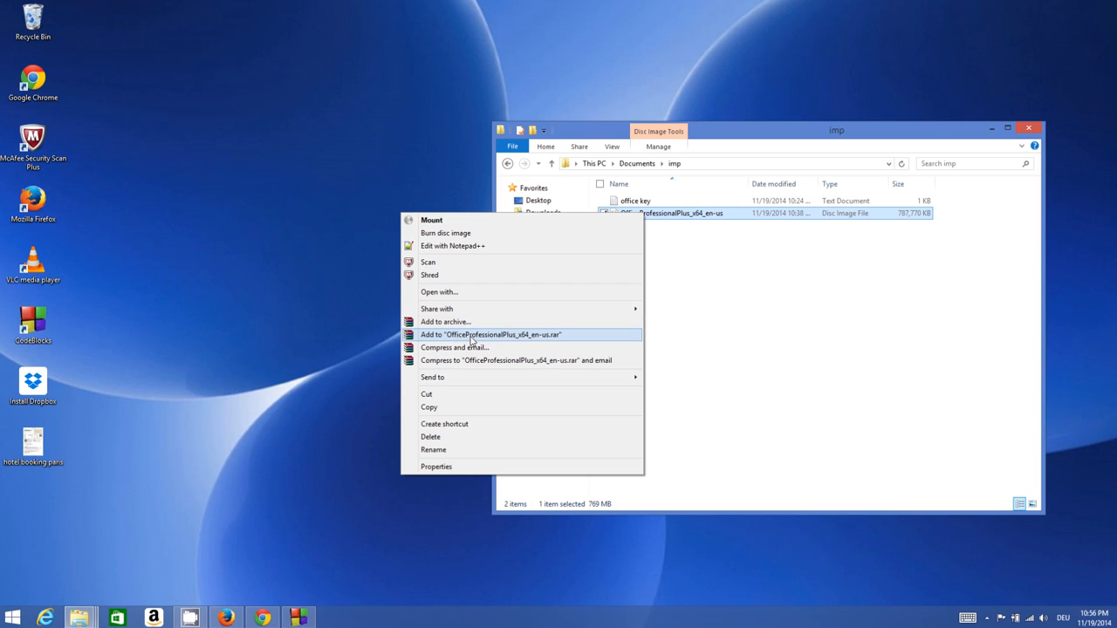
mouse_move(471, 347)
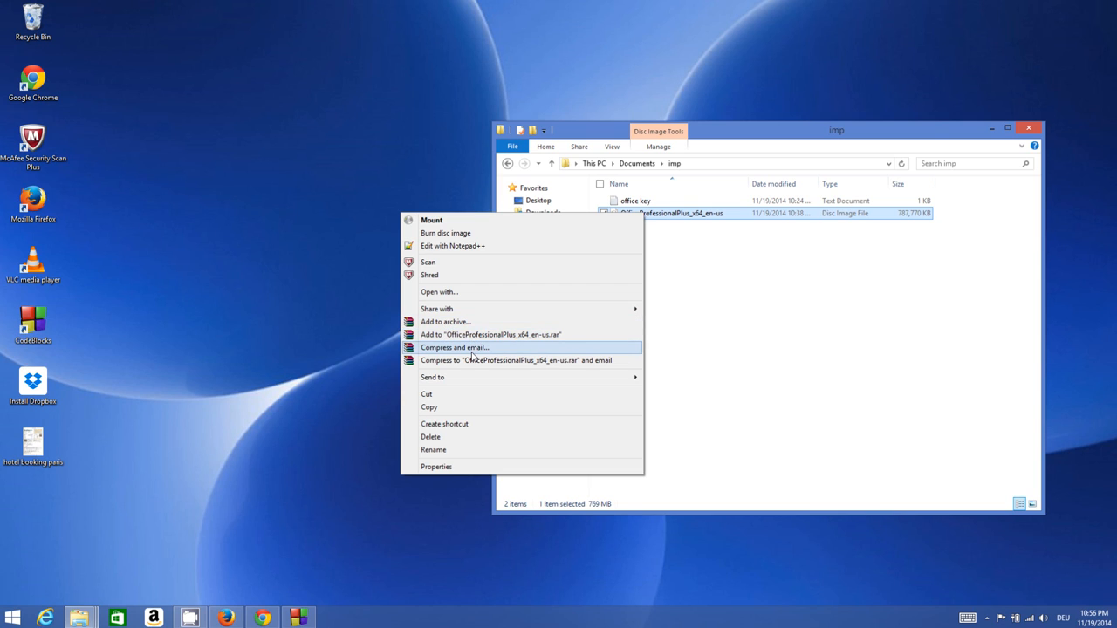
mouse_move(503, 360)
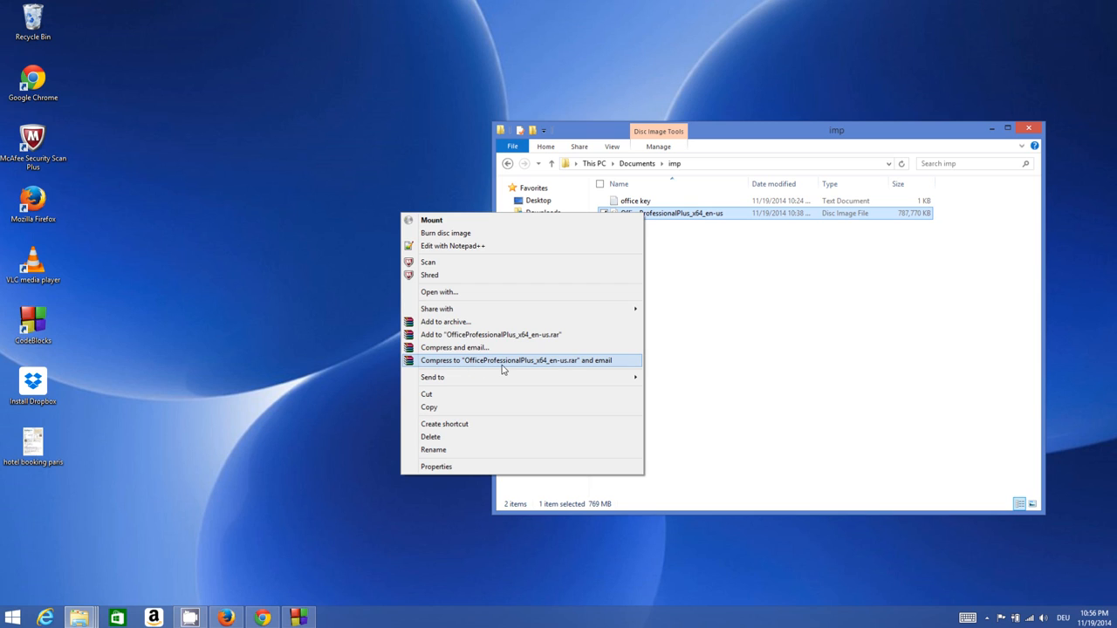
mouse_move(517, 370)
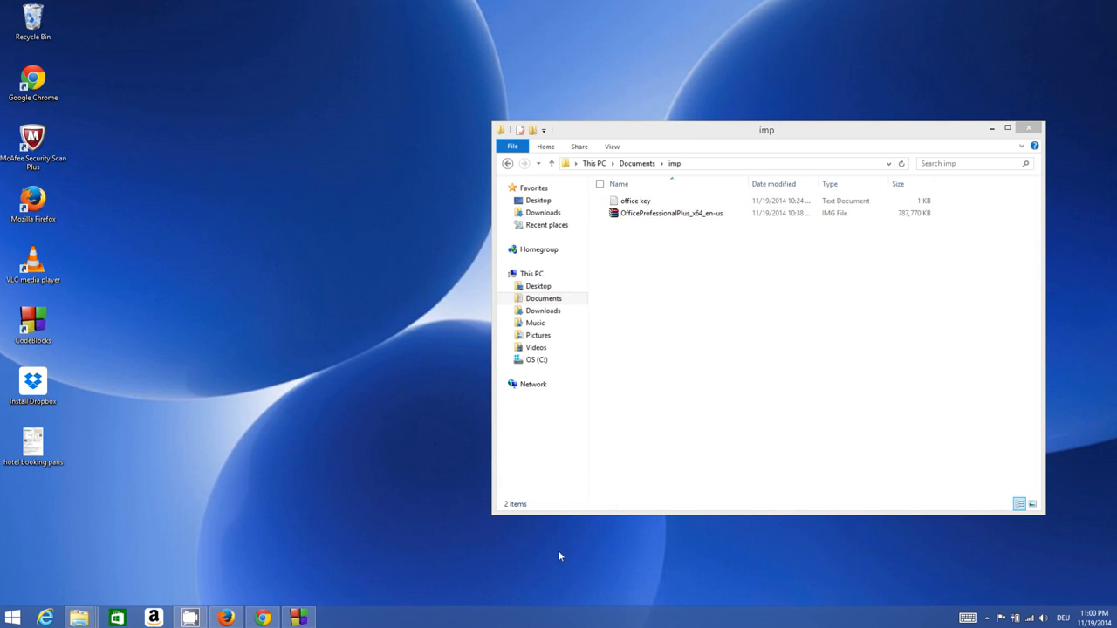
Show the full list of programs that could open the Office img file via Choose default program.
right_click(670, 213)
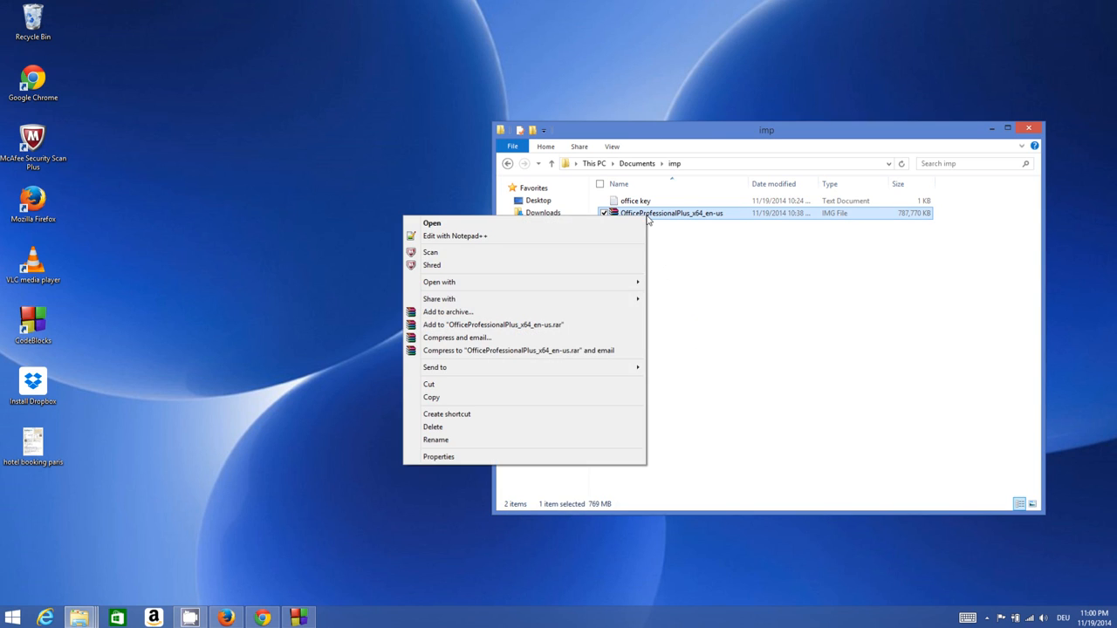
mouse_move(457, 339)
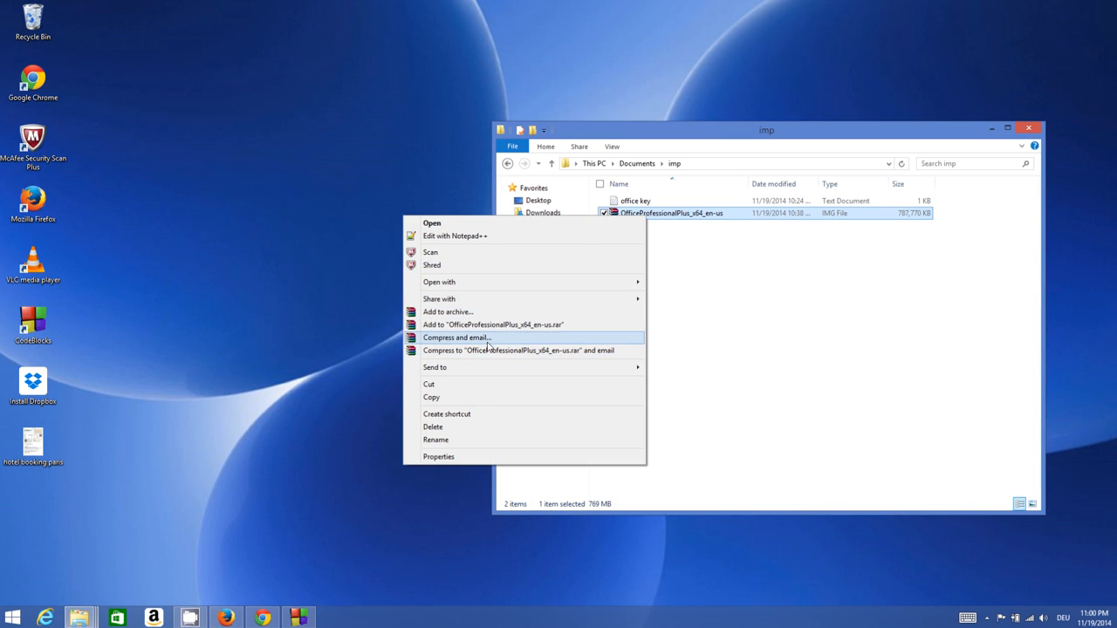
mouse_move(464, 298)
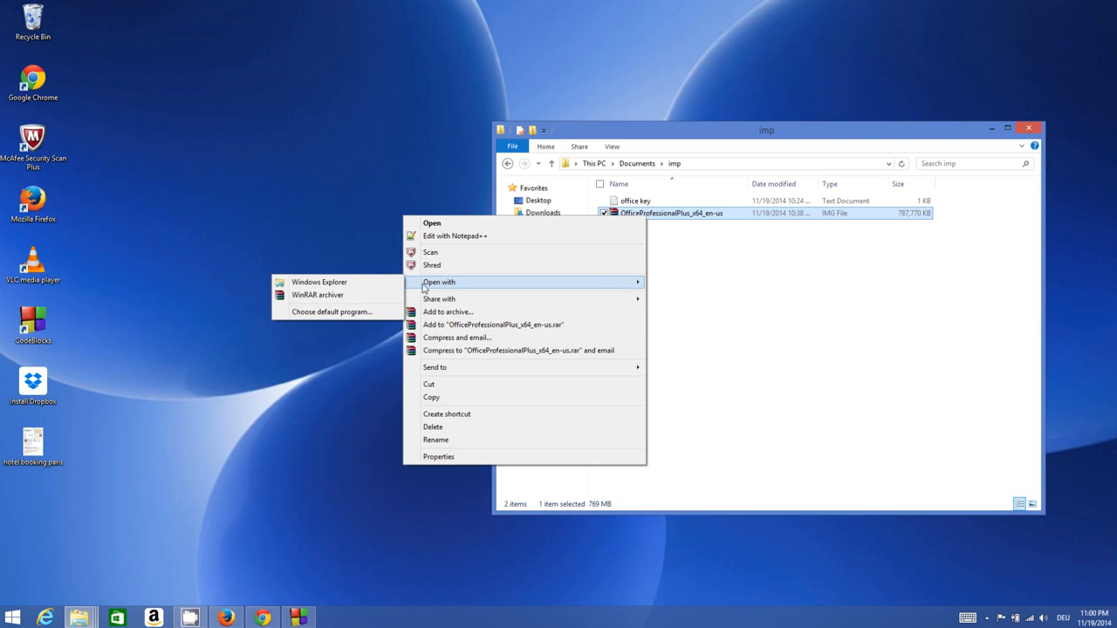
mouse_move(339, 311)
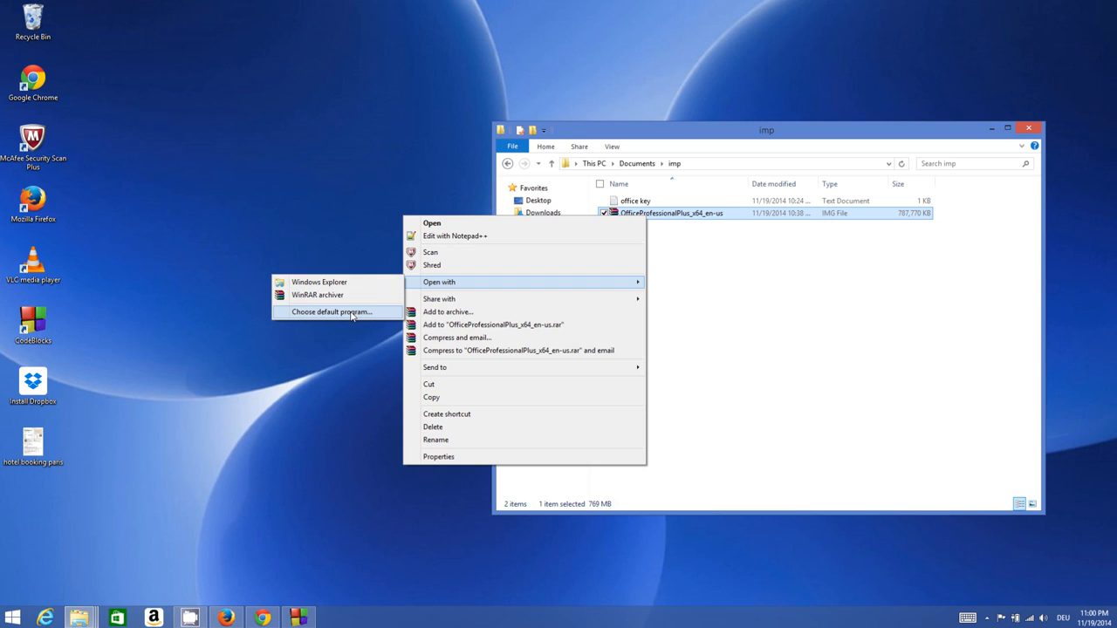
mouse_move(335, 303)
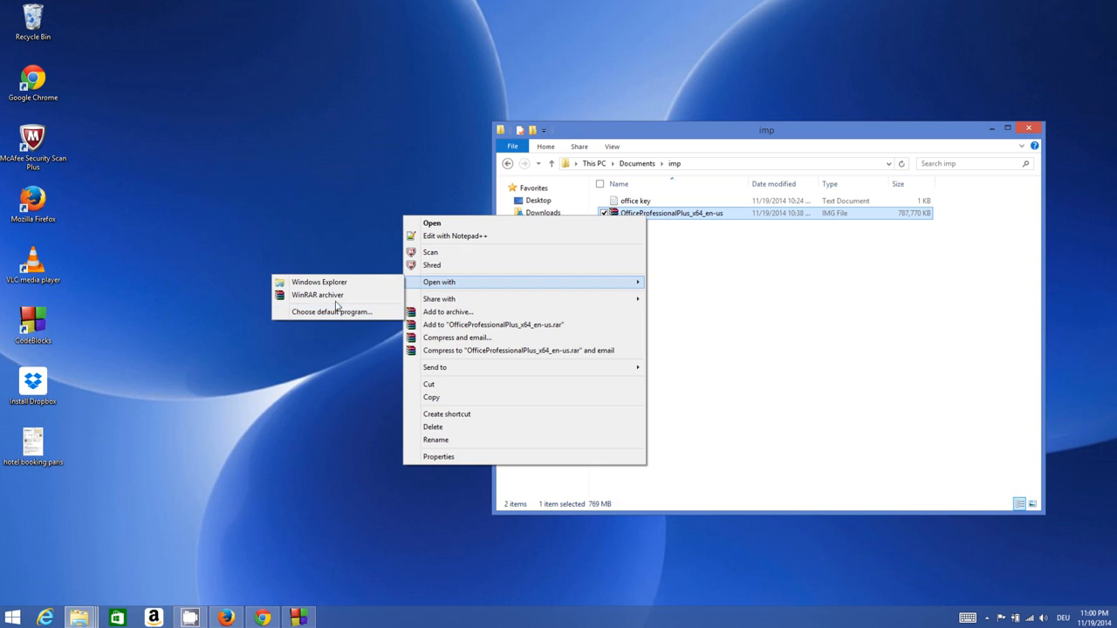
mouse_move(318, 295)
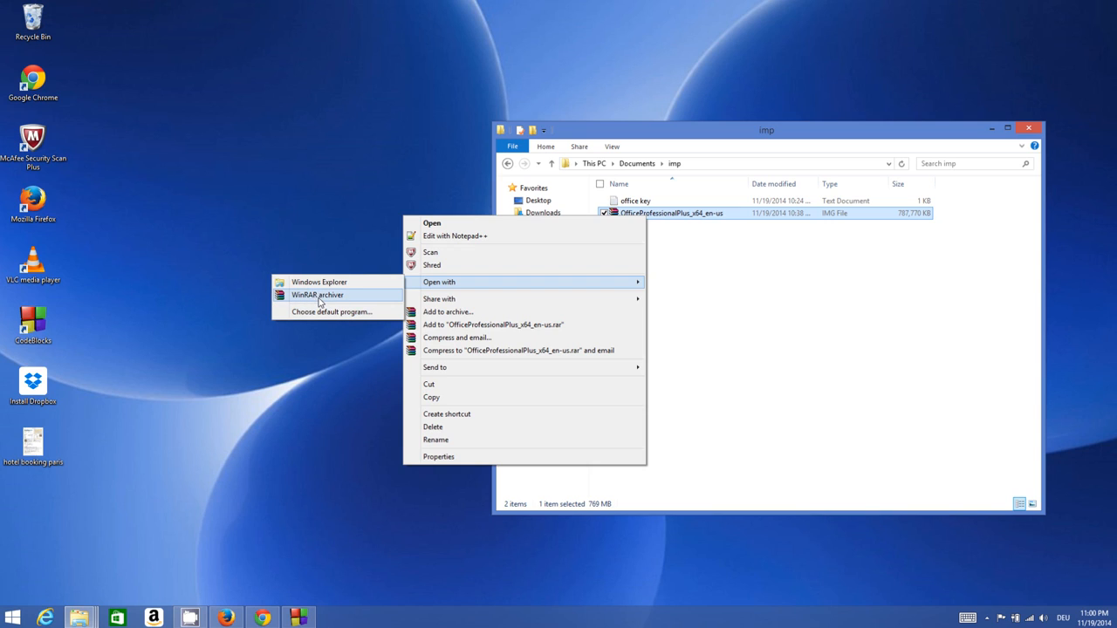
mouse_move(332, 310)
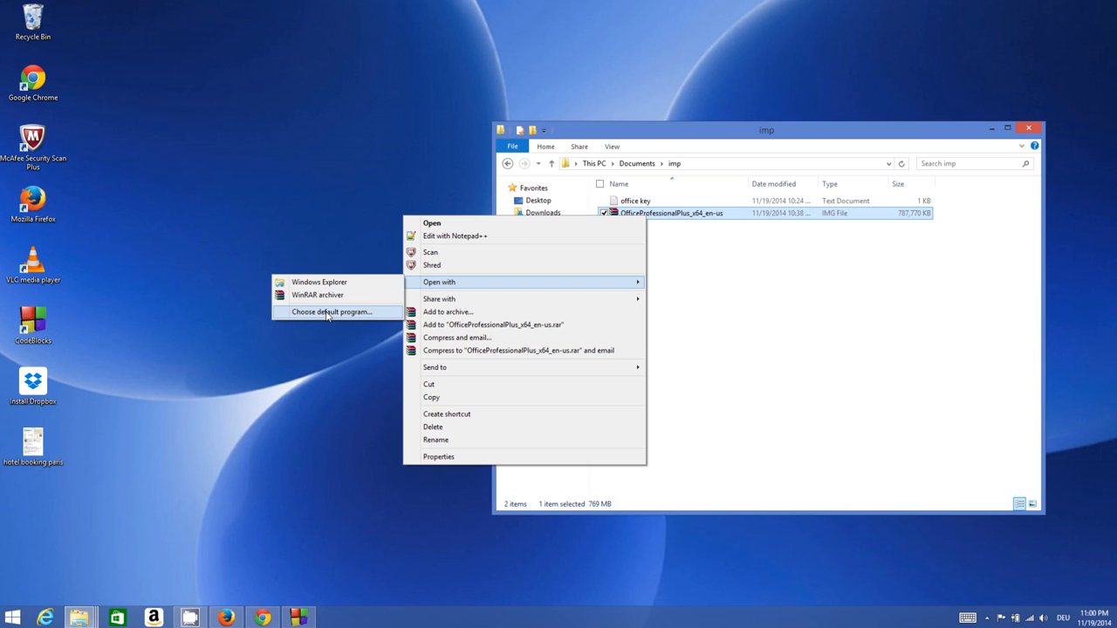
click(332, 310)
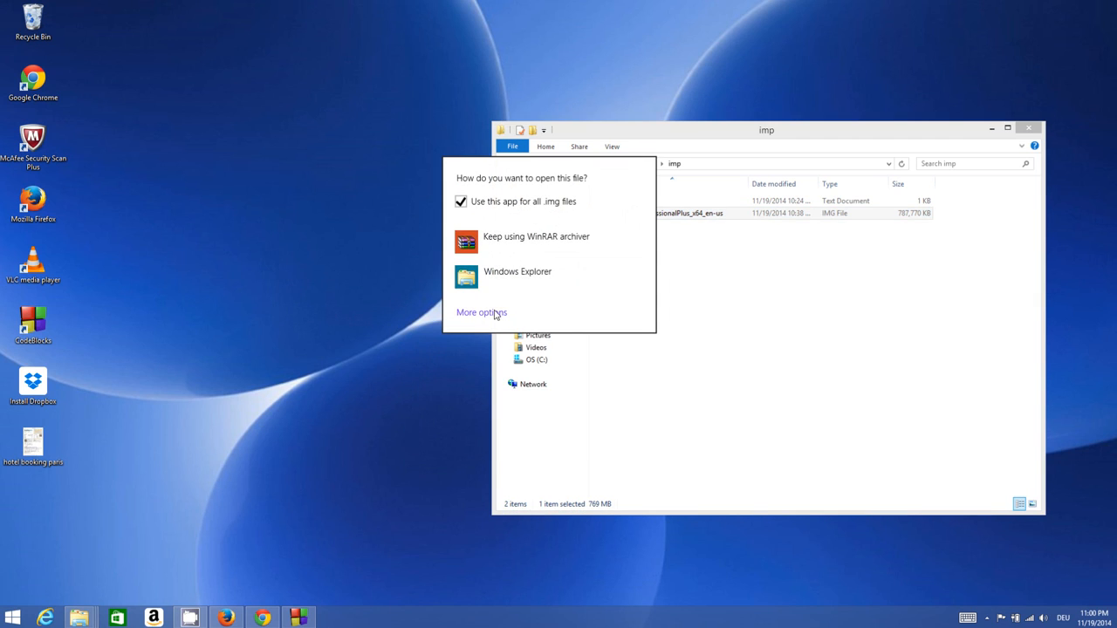
click(482, 313)
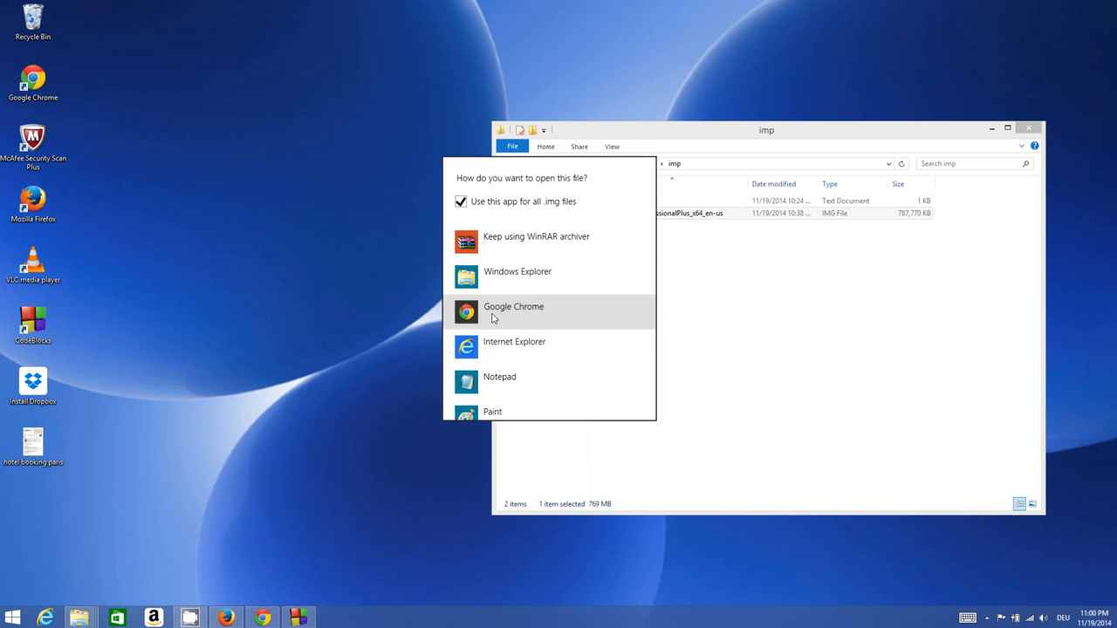
scroll(down, 3)
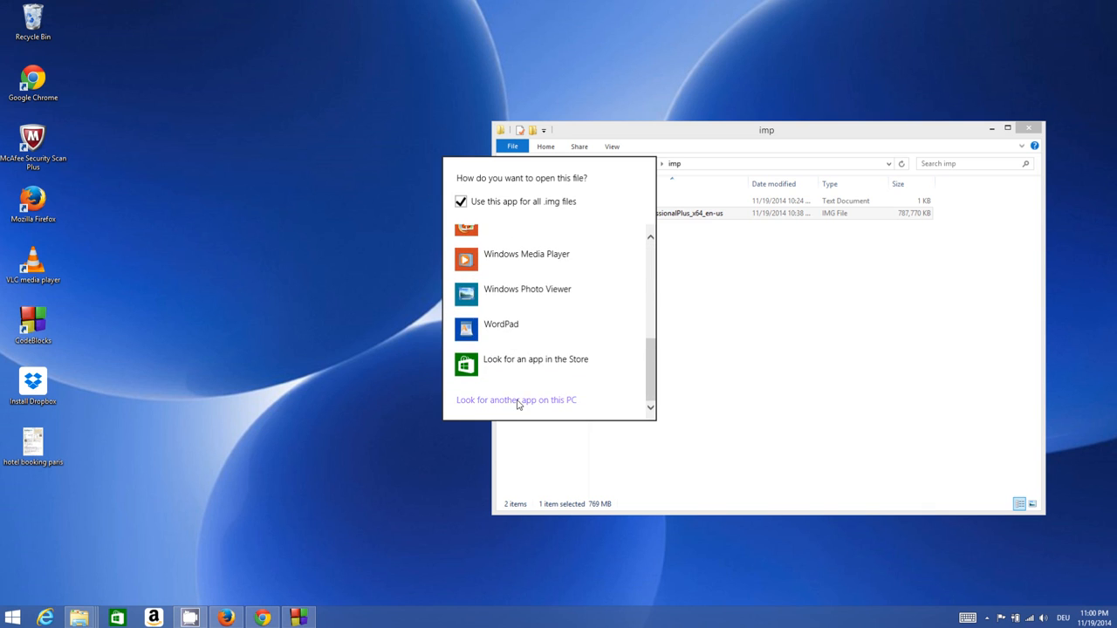
Browse to C:\Program Files (x86)\WinRAR and select WinRAR.exe to open the img file.
click(517, 400)
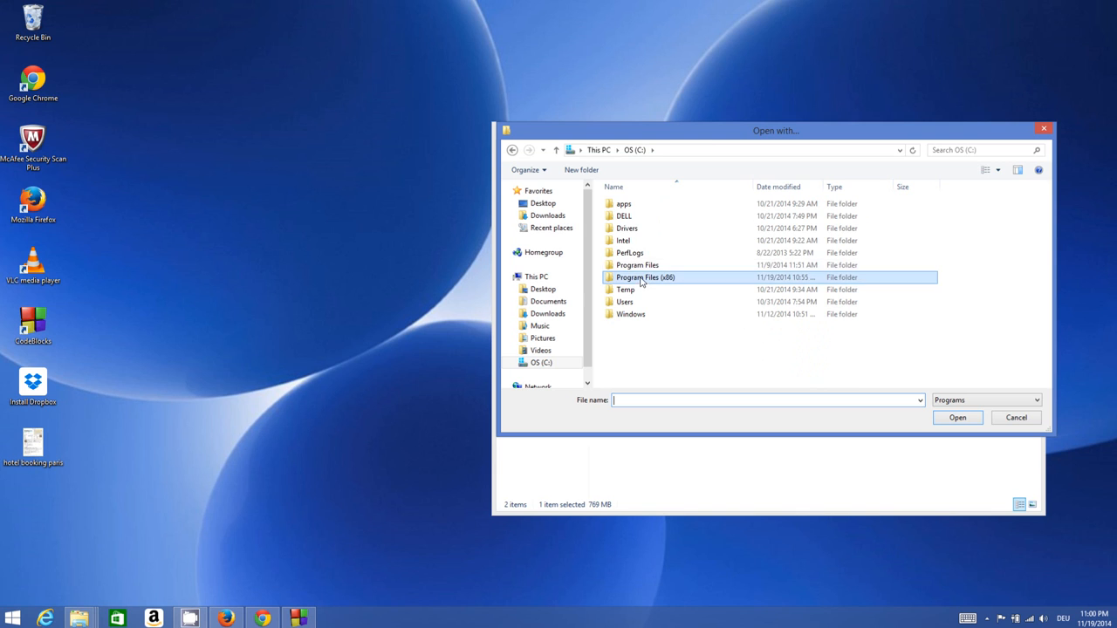
double_click(646, 276)
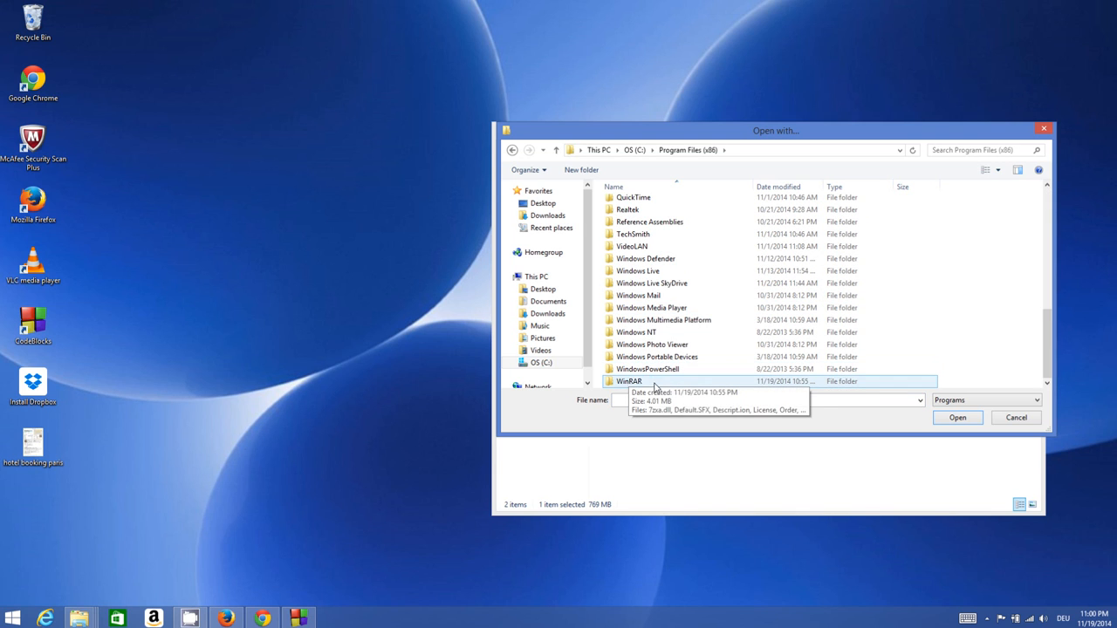
double_click(628, 380)
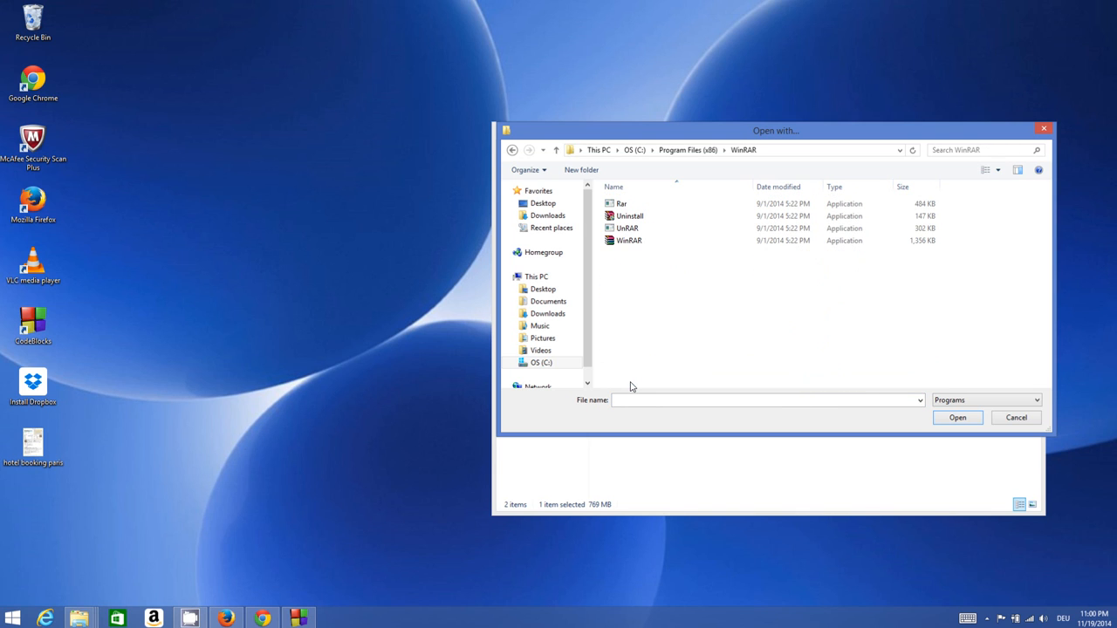
click(628, 241)
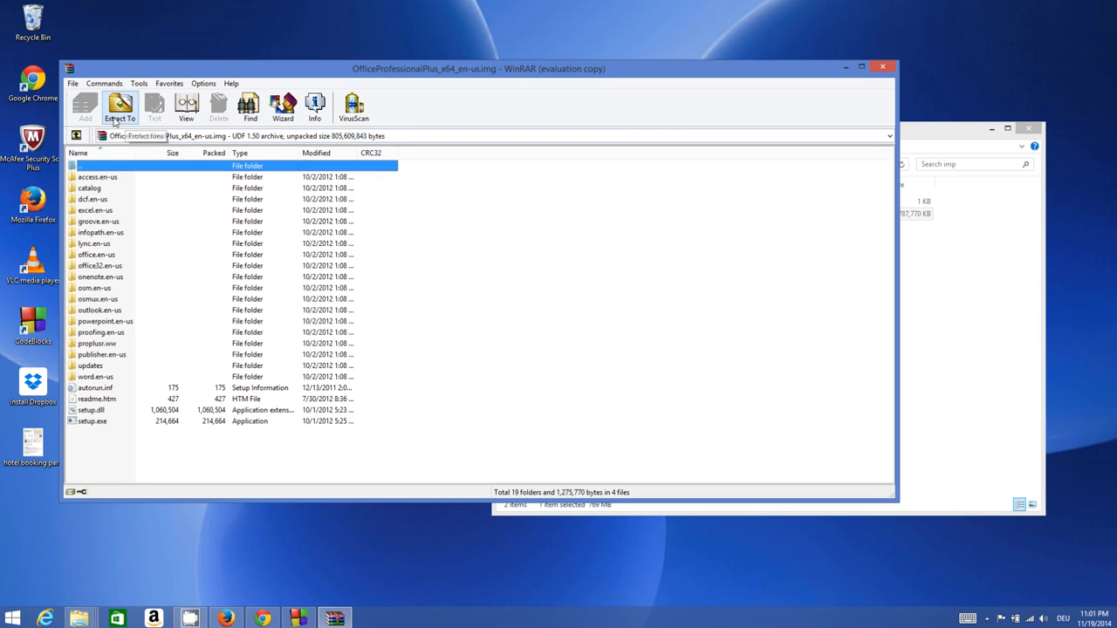
Set the extraction destination to the Documents\office 2013 folder.
click(119, 105)
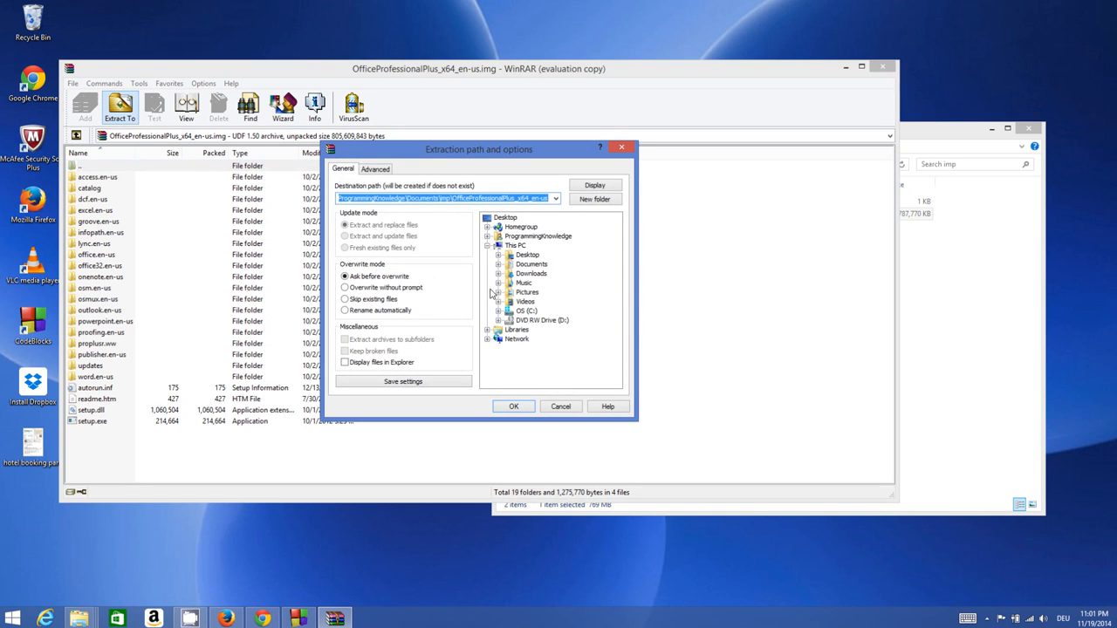
mouse_move(508, 300)
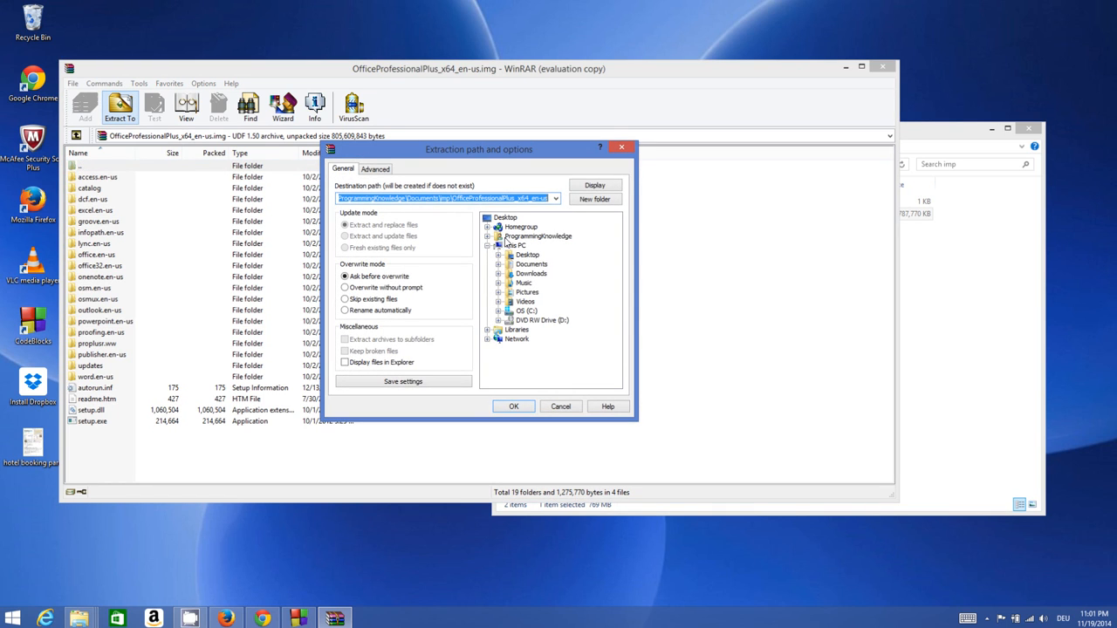
mouse_move(510, 276)
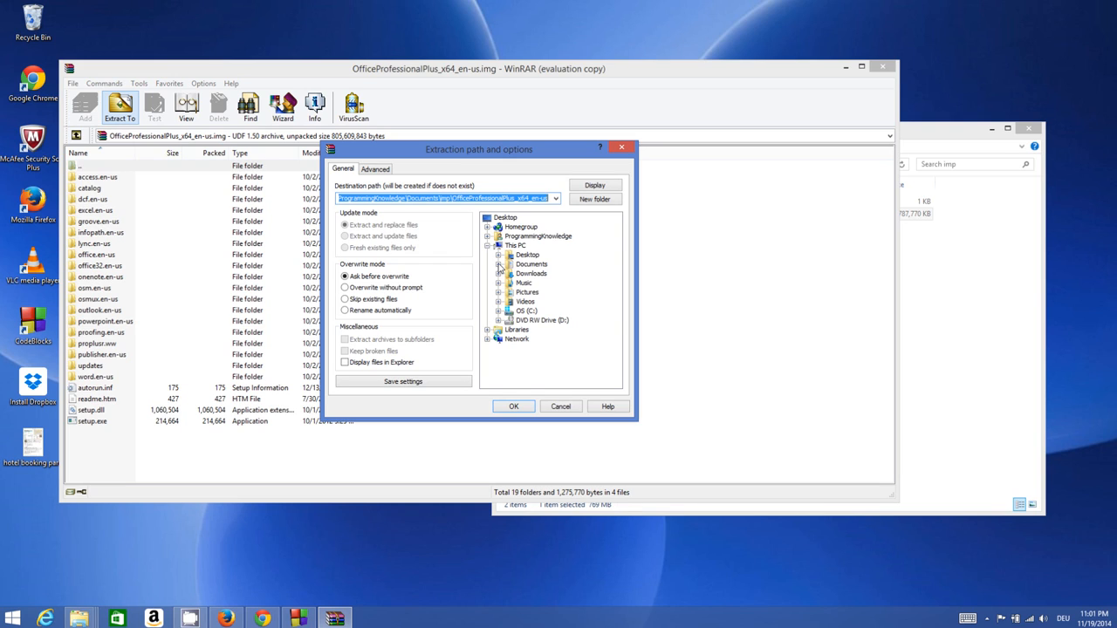
click(499, 263)
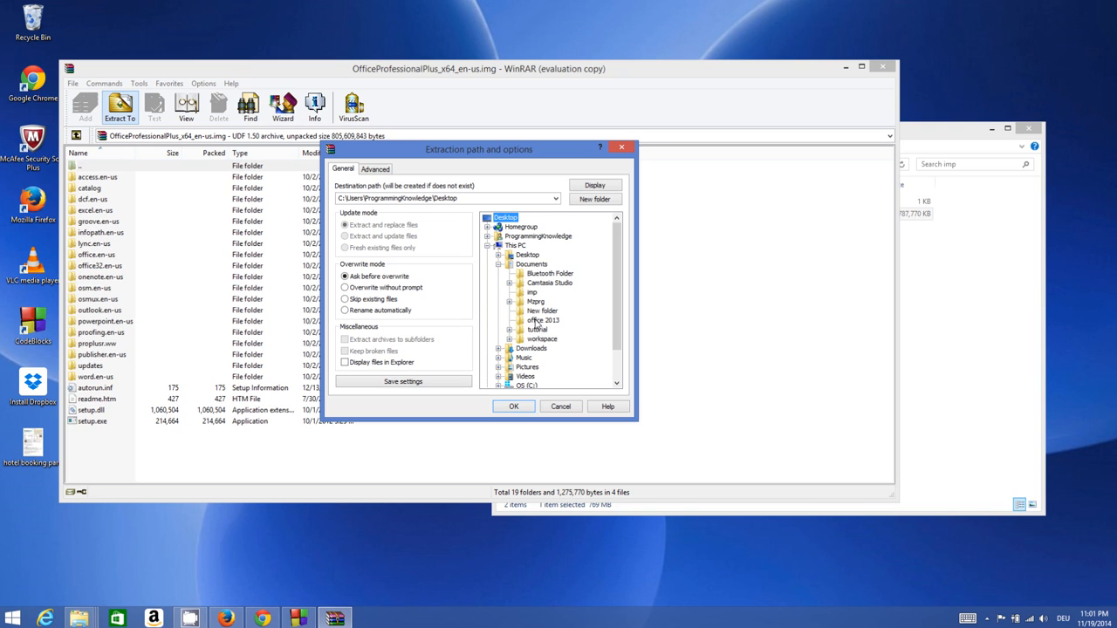
click(543, 321)
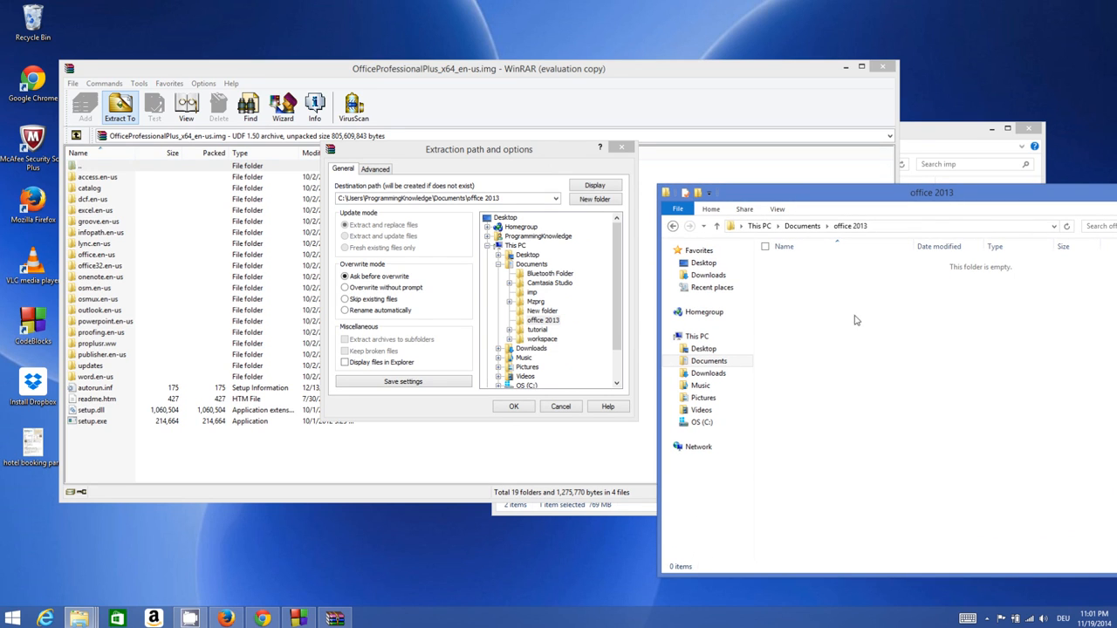
mouse_move(813, 308)
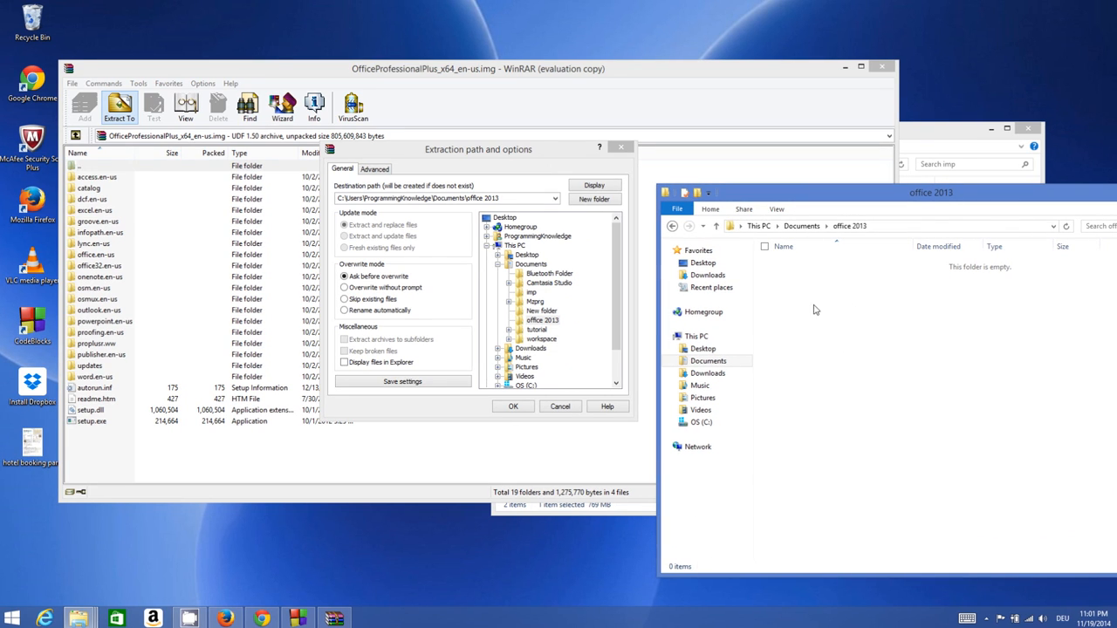
mouse_move(808, 300)
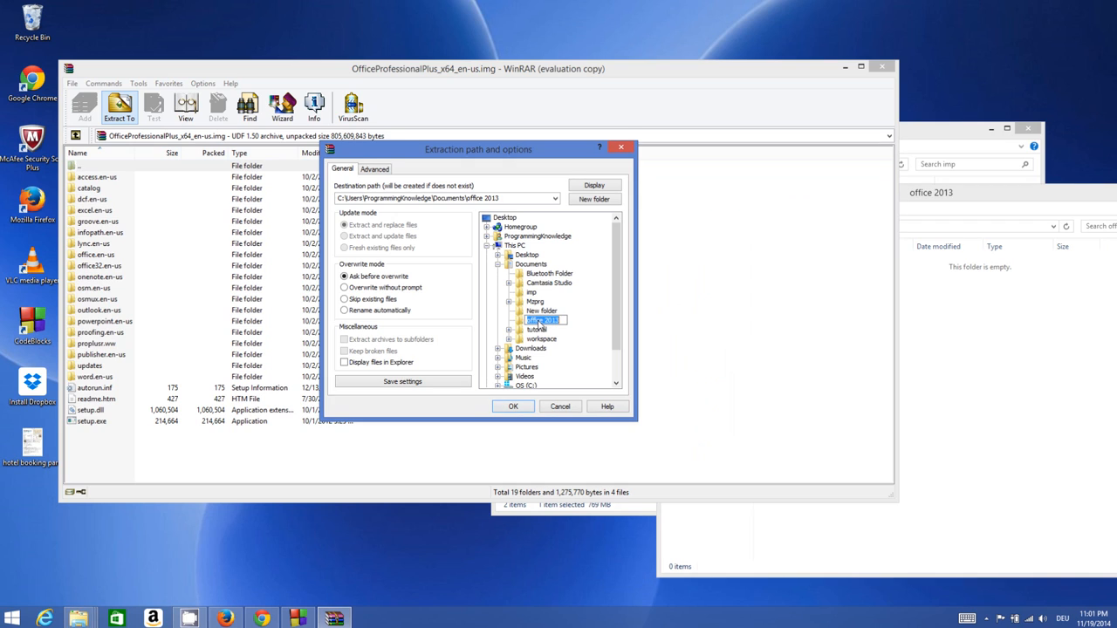
drag(478, 150, 457, 150)
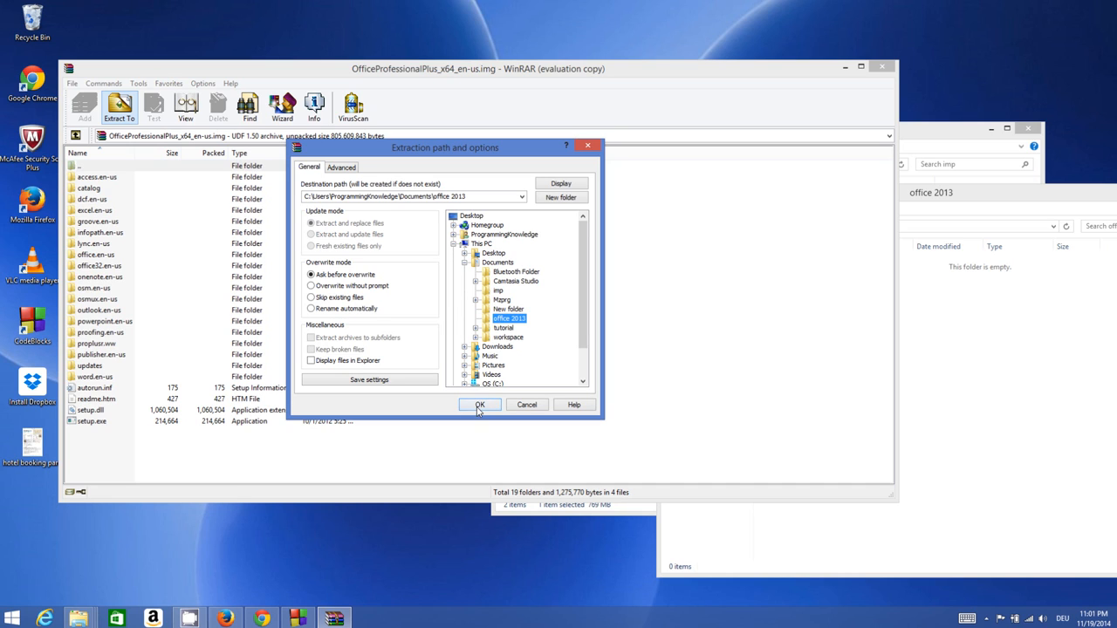
Start extracting the img contents into the office 2013 folder.
click(478, 405)
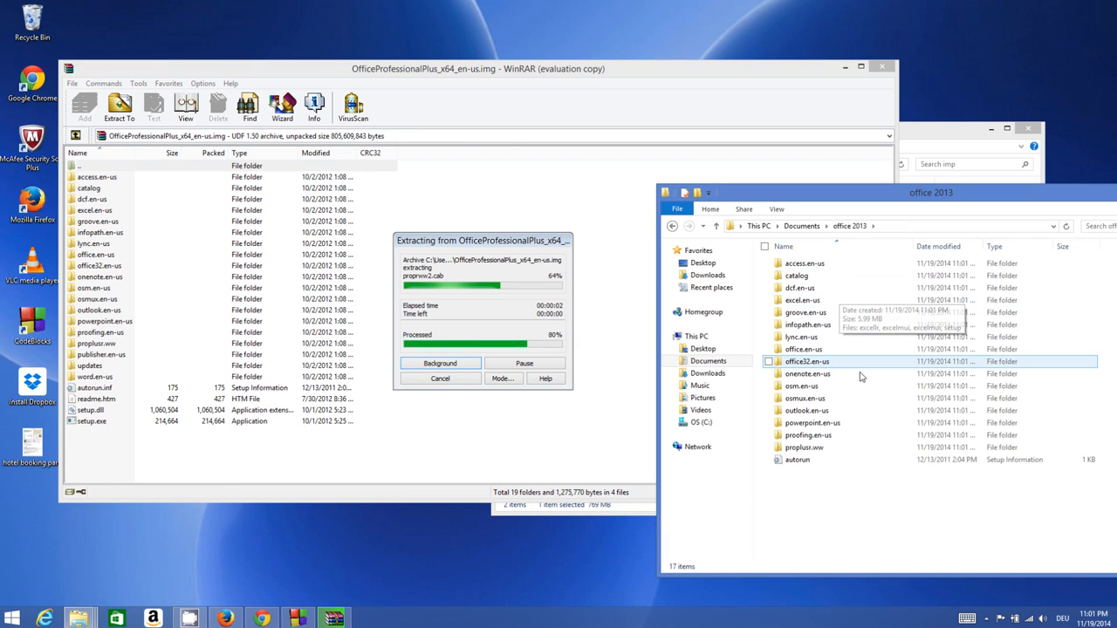
mouse_move(827, 443)
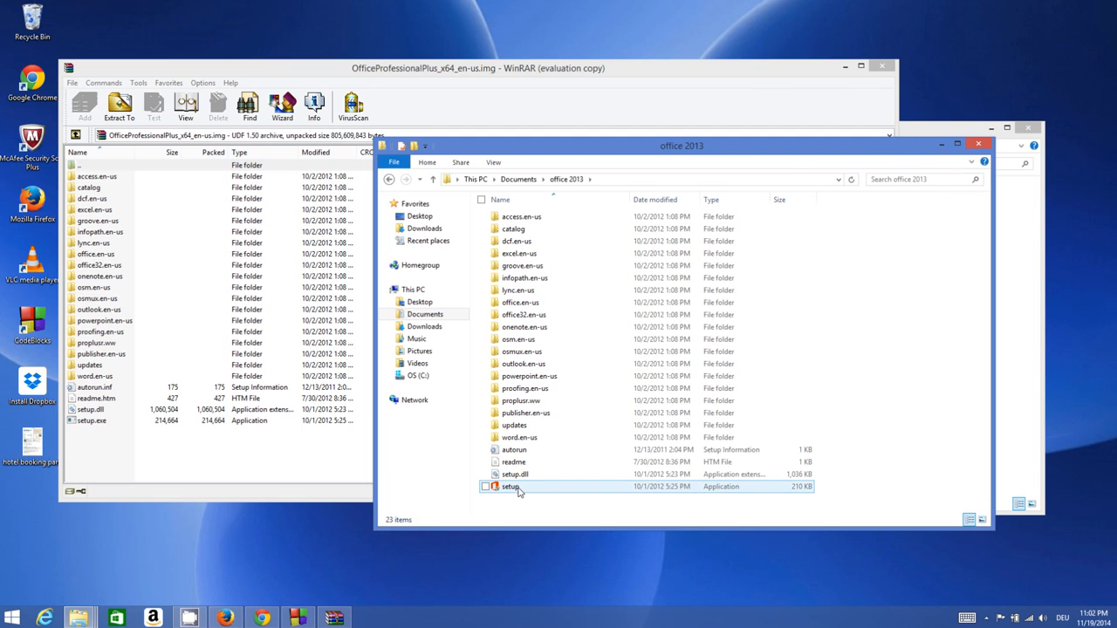
mouse_move(509, 485)
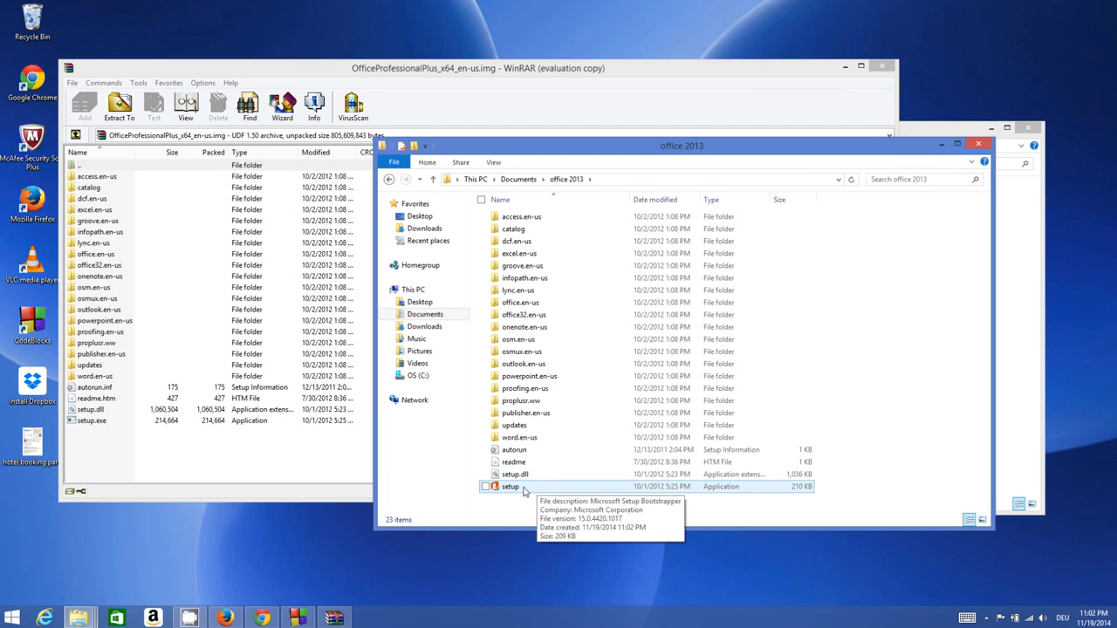